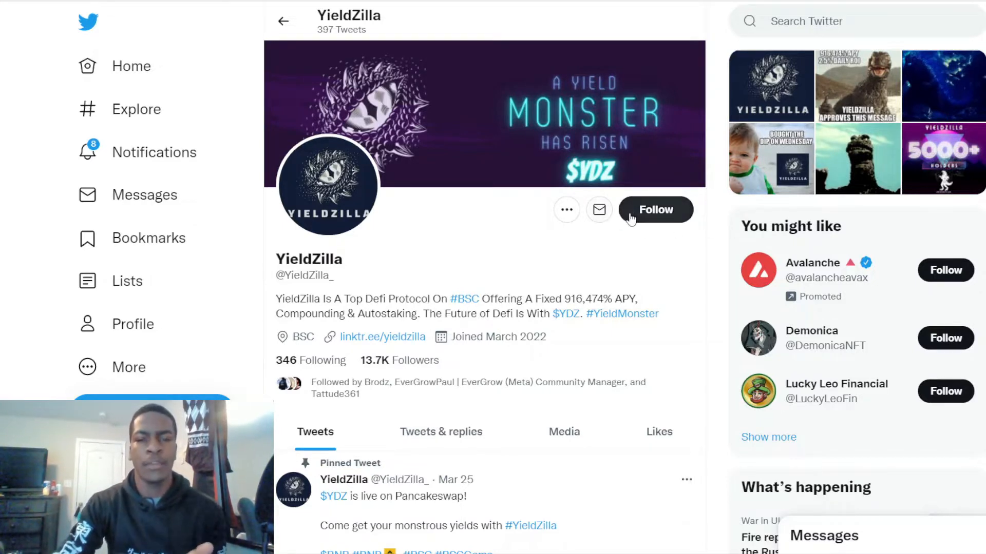
# Follow the YieldZilla account and bring its pinned PancakeSwap launch tweet into view
pyautogui.click(655, 209)
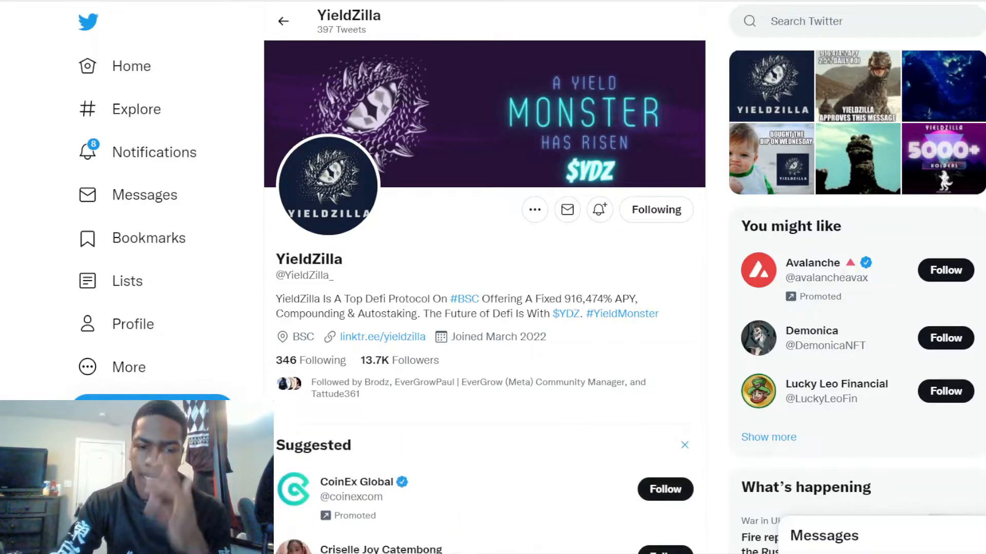
pyautogui.scroll(-3)
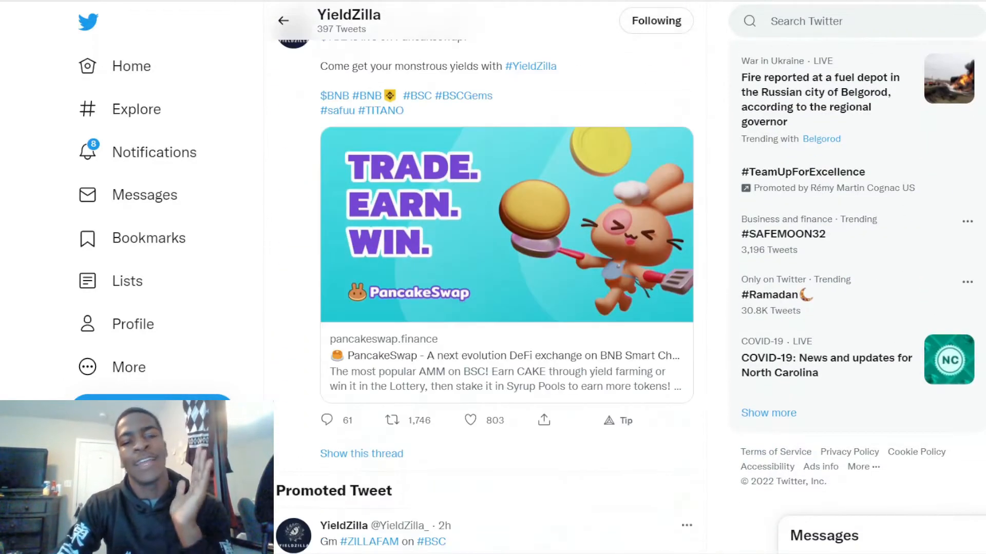
pyautogui.scroll(-3)
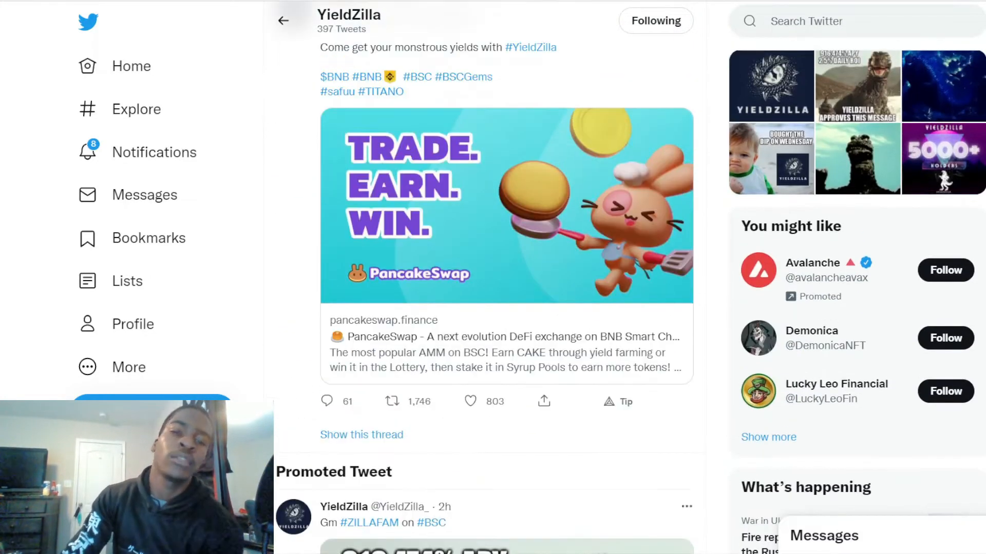
pyautogui.click(345, 15)
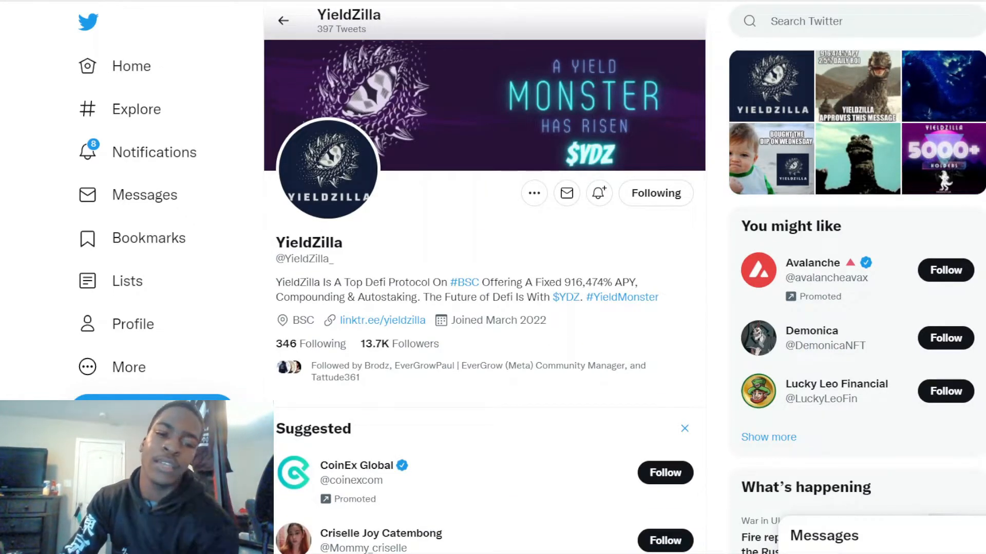
pyautogui.scroll(-3)
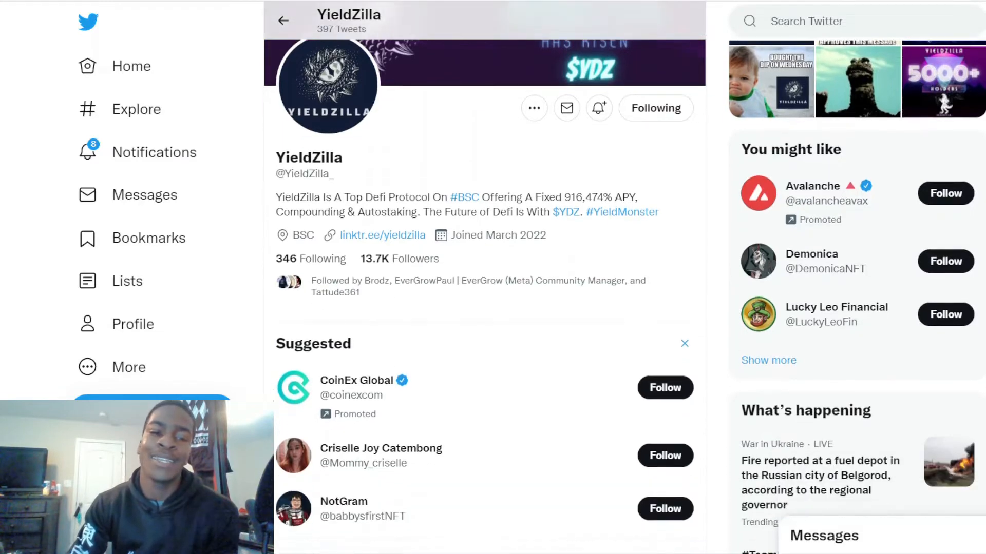
pyautogui.scroll(-3)
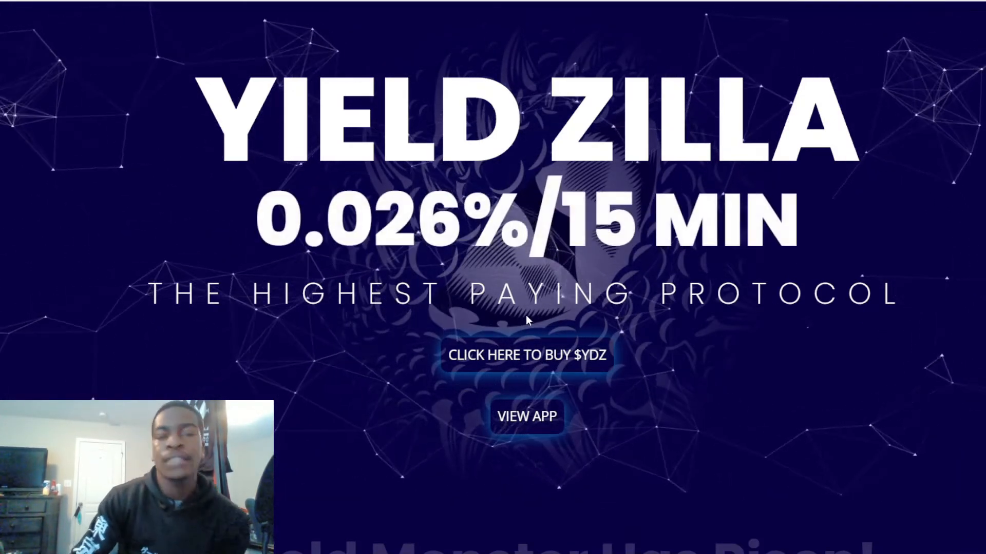
# Scroll the homepage to the earnings section claiming $9,164,744 at 916,474% APY
pyautogui.scroll(-3)
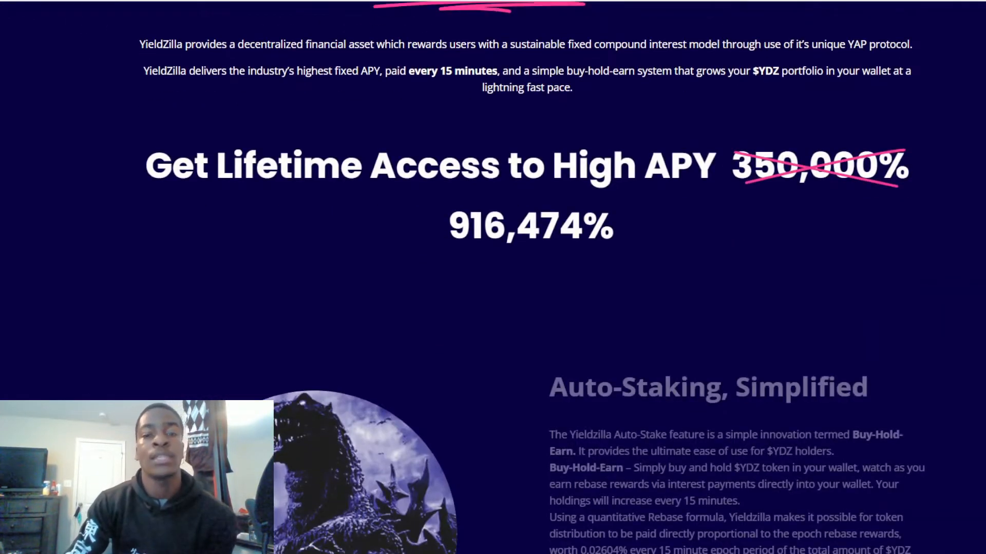
pyautogui.scroll(-3)
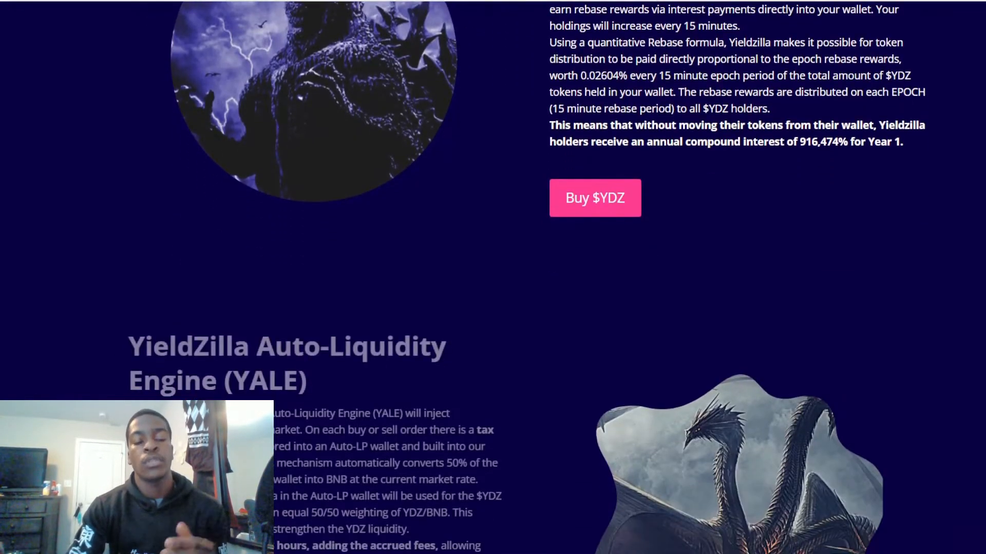
pyautogui.scroll(3)
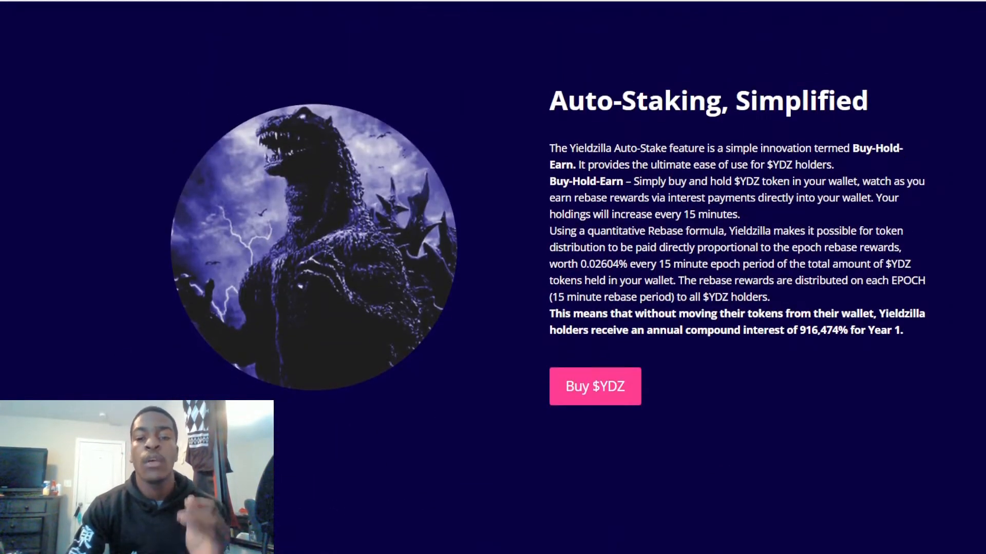
pyautogui.scroll(-3)
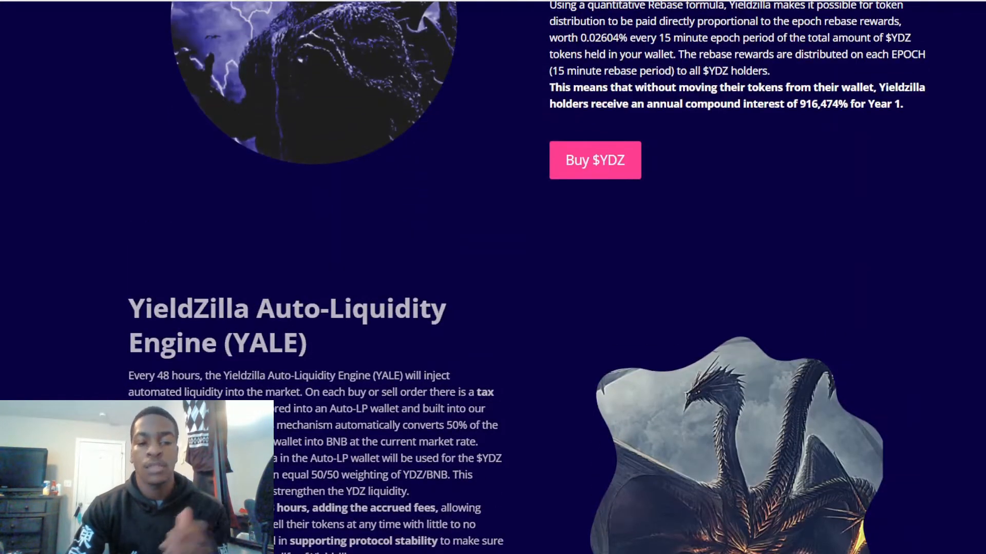
pyautogui.scroll(-3)
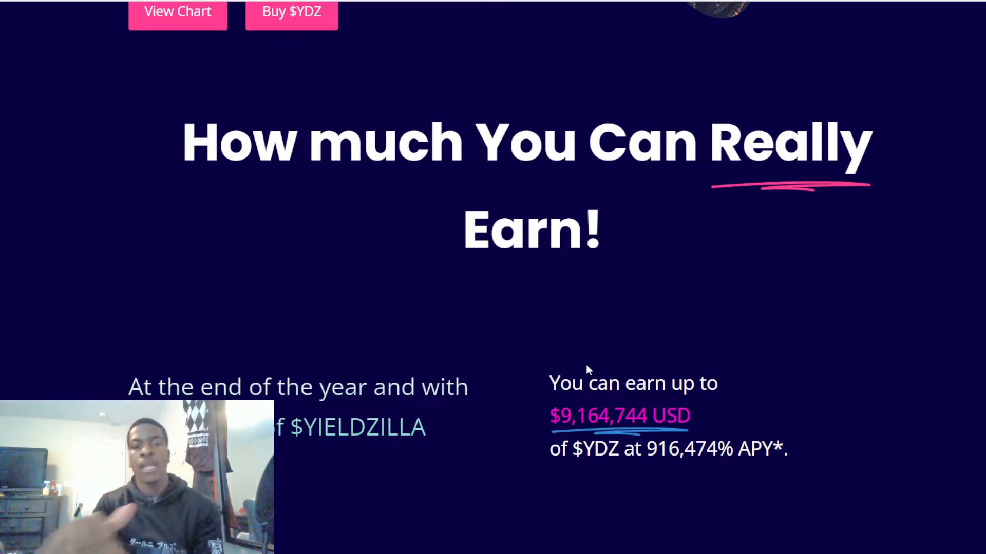
pyautogui.scroll(-3)
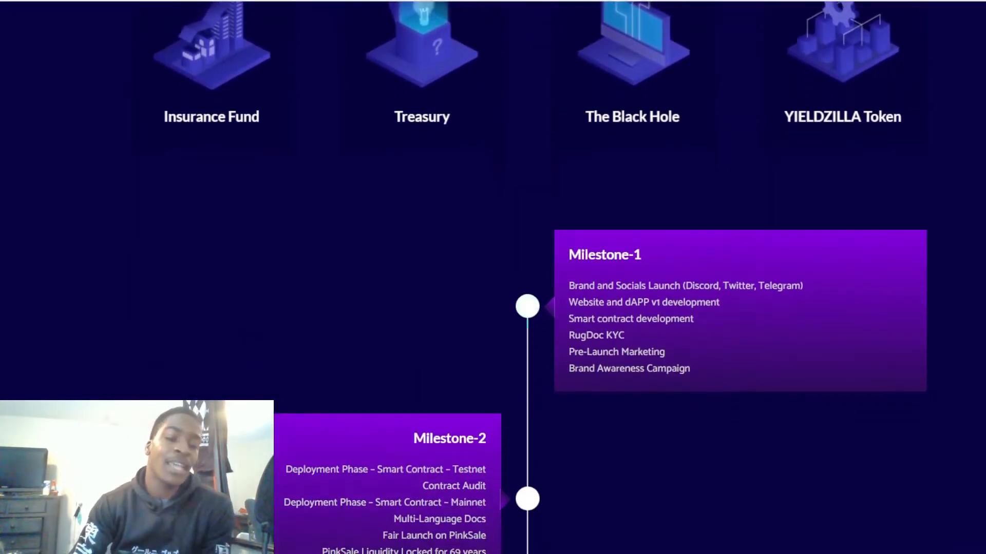
pyautogui.scroll(-3)
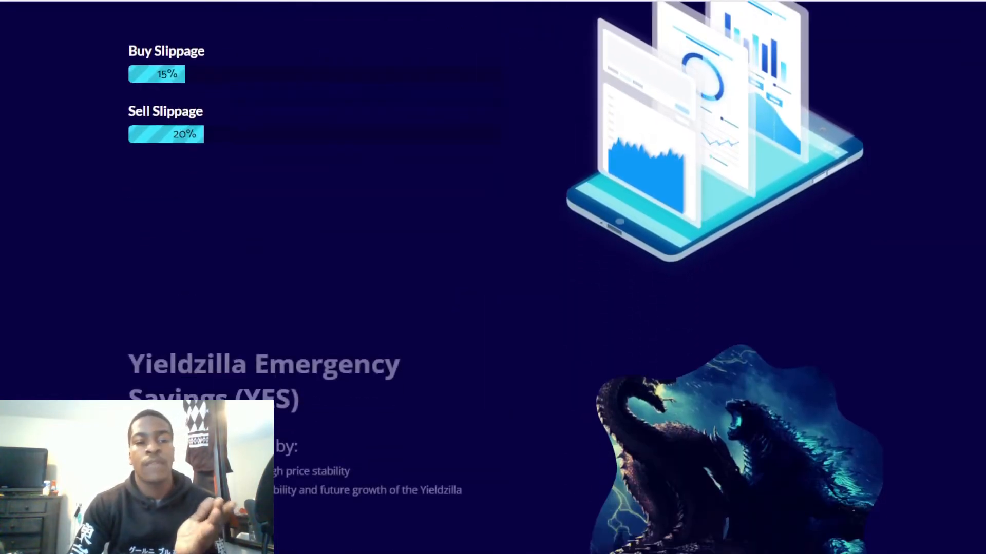
pyautogui.scroll(-3)
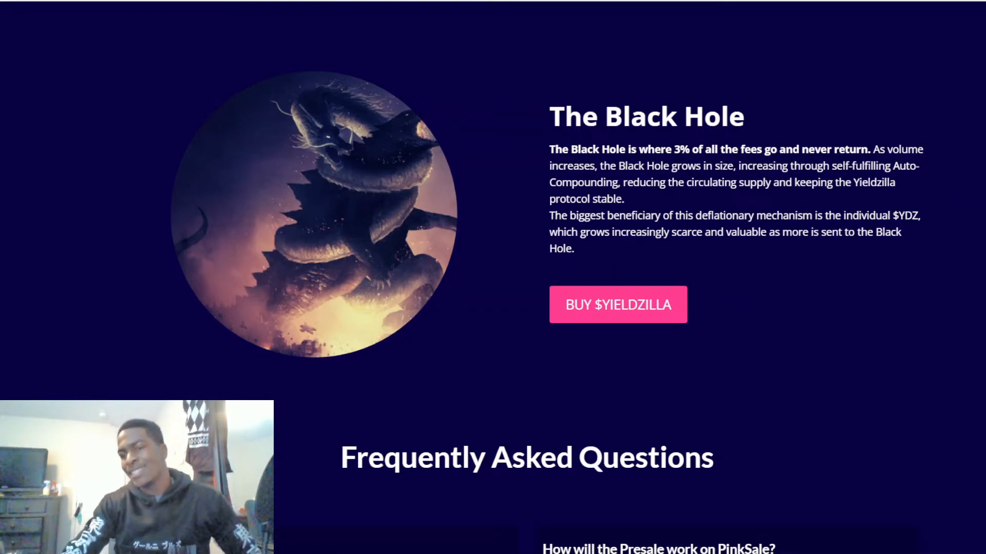
# Scroll to the homepage footer where the View App link leads to the dApp
pyautogui.scroll(-3)
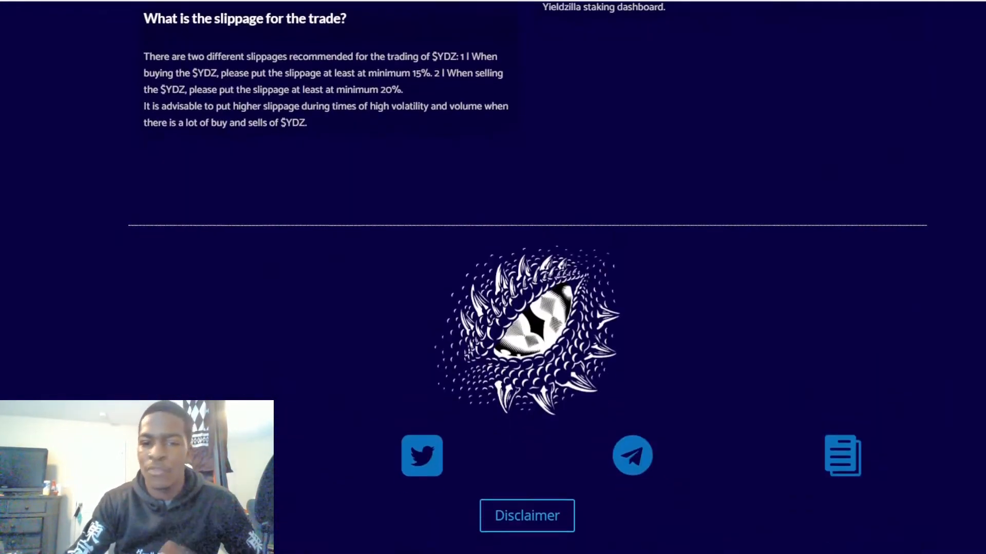
pyautogui.scroll(-3)
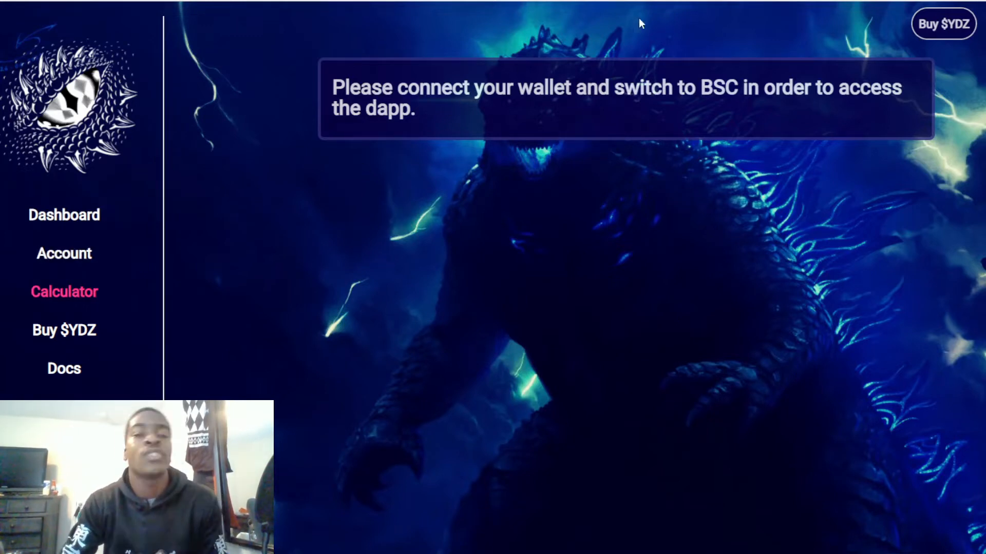
pyautogui.click(63, 368)
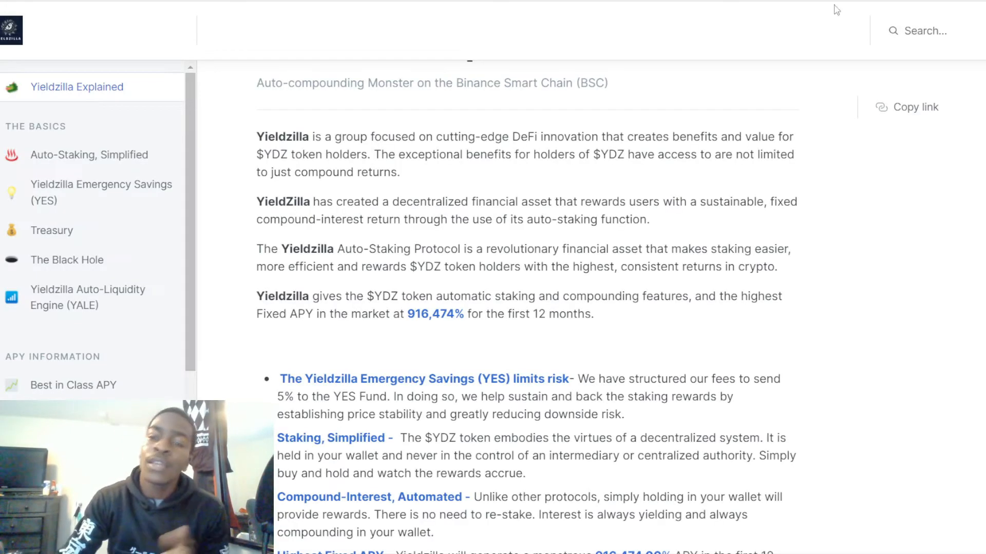
pyautogui.scroll(3)
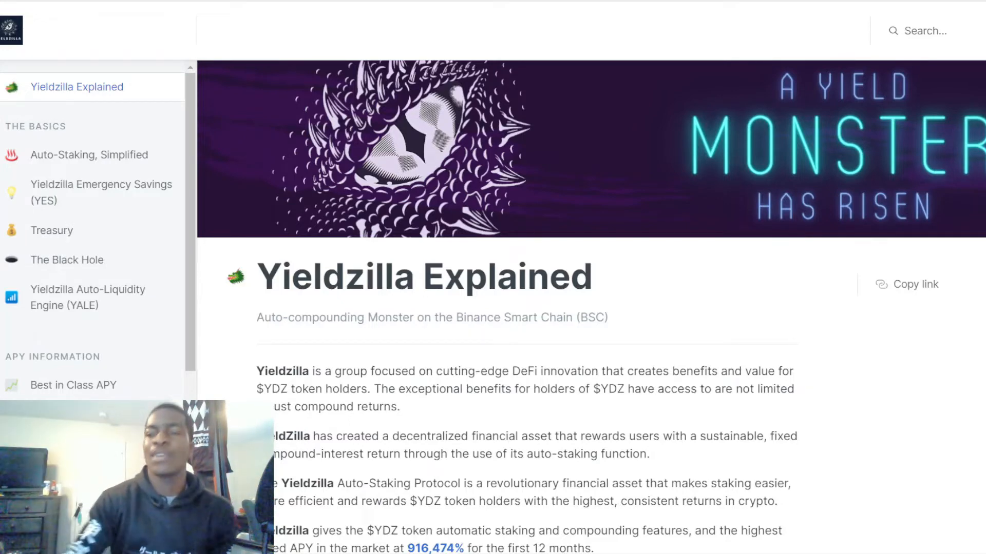
pyautogui.scroll(-3)
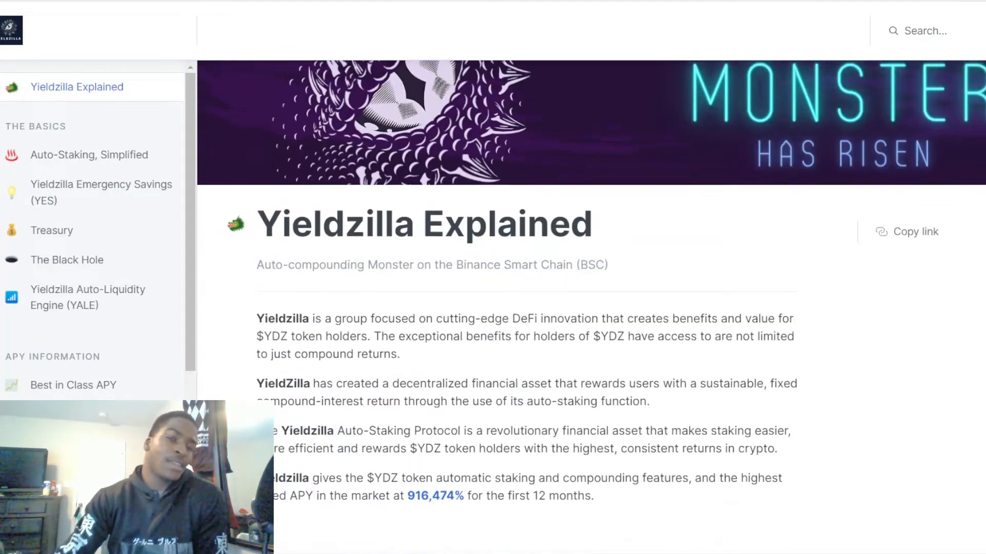
pyautogui.scroll(-3)
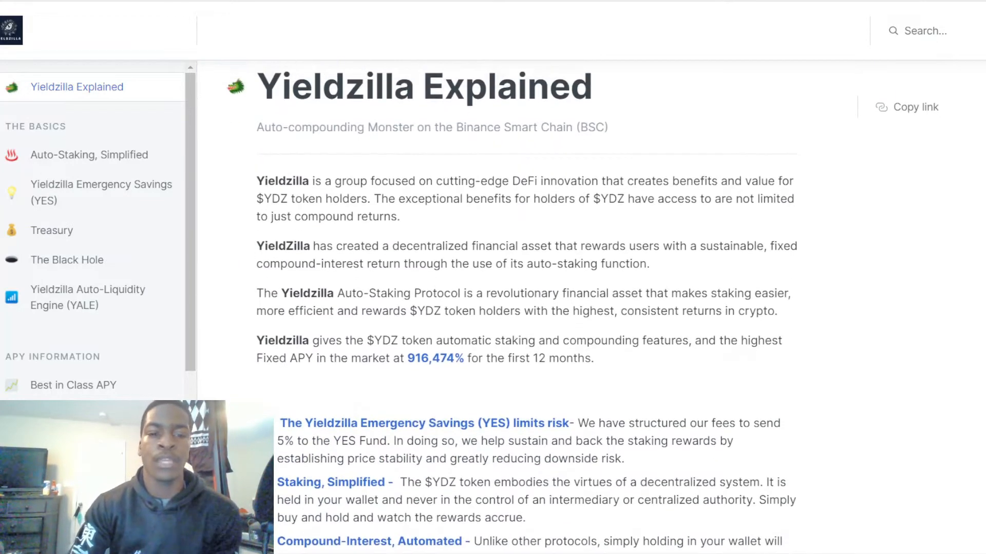
pyautogui.scroll(-3)
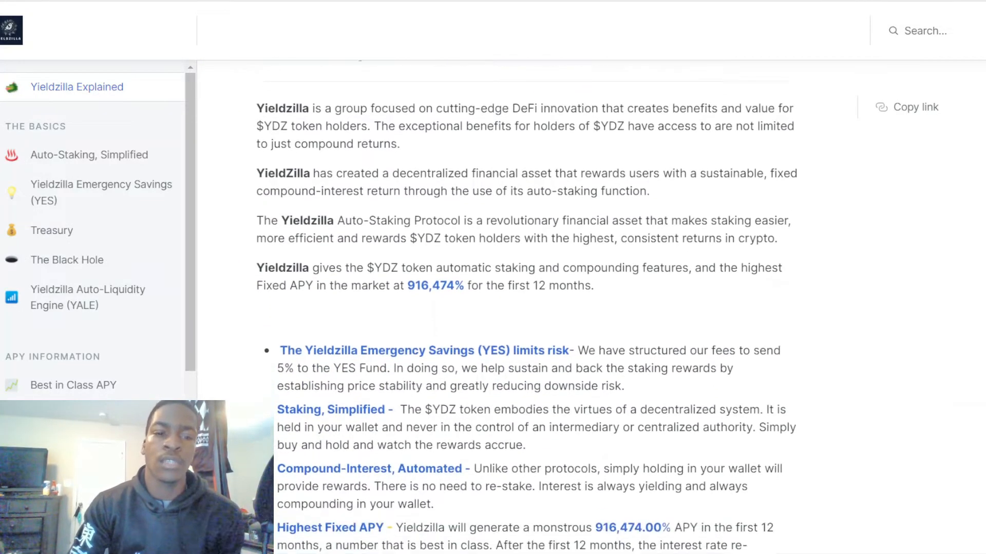
pyautogui.scroll(-3)
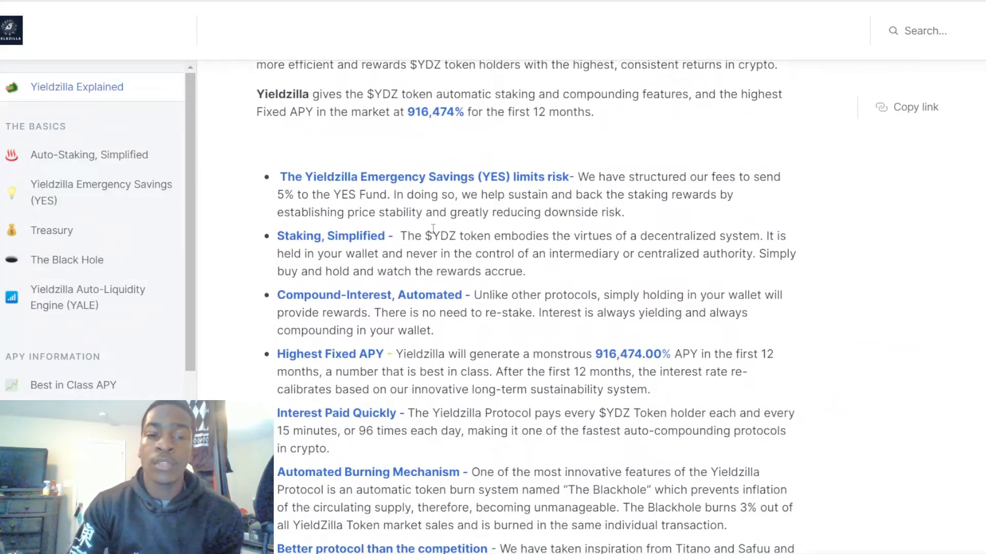
pyautogui.moveTo(509, 209)
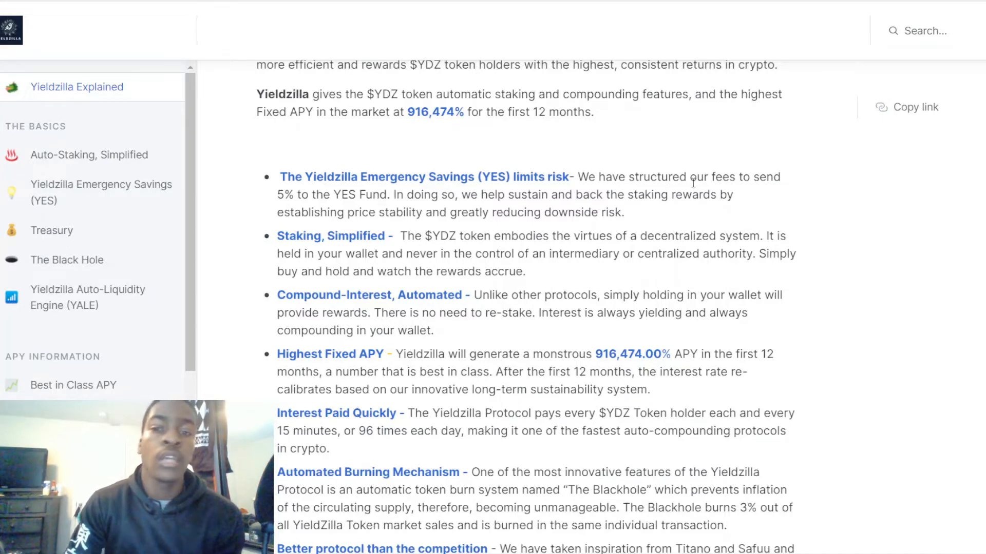
pyautogui.moveTo(324, 227)
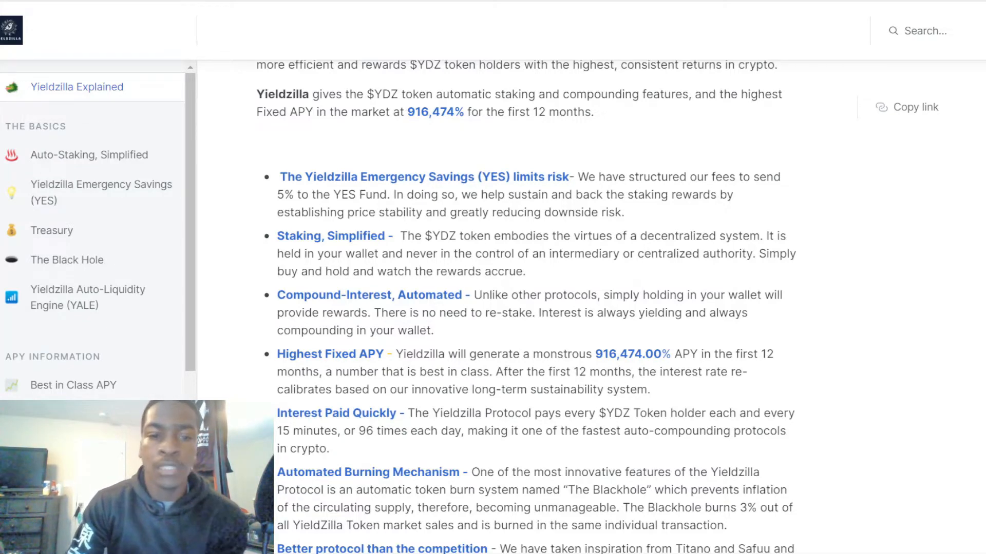
pyautogui.scroll(-3)
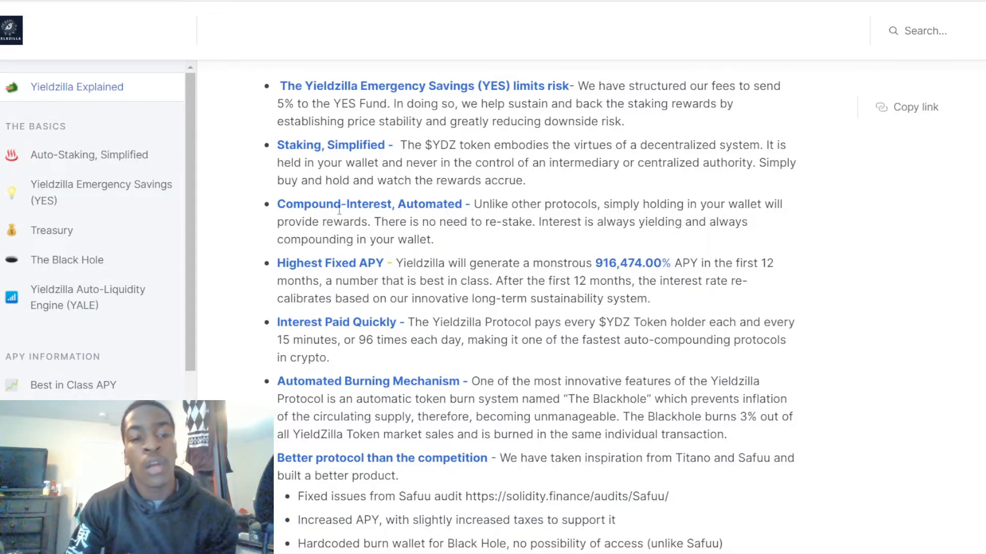
pyautogui.scroll(-3)
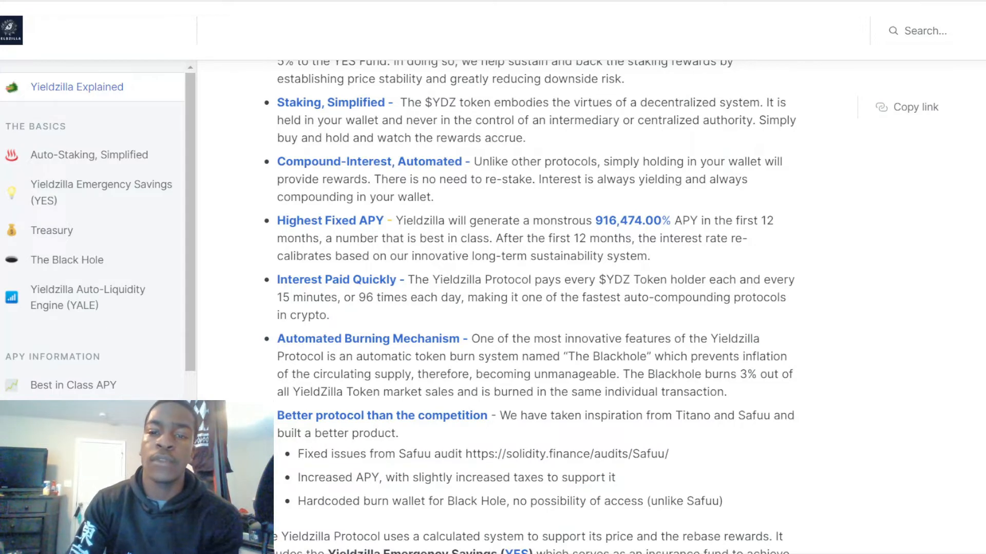
pyautogui.scroll(-3)
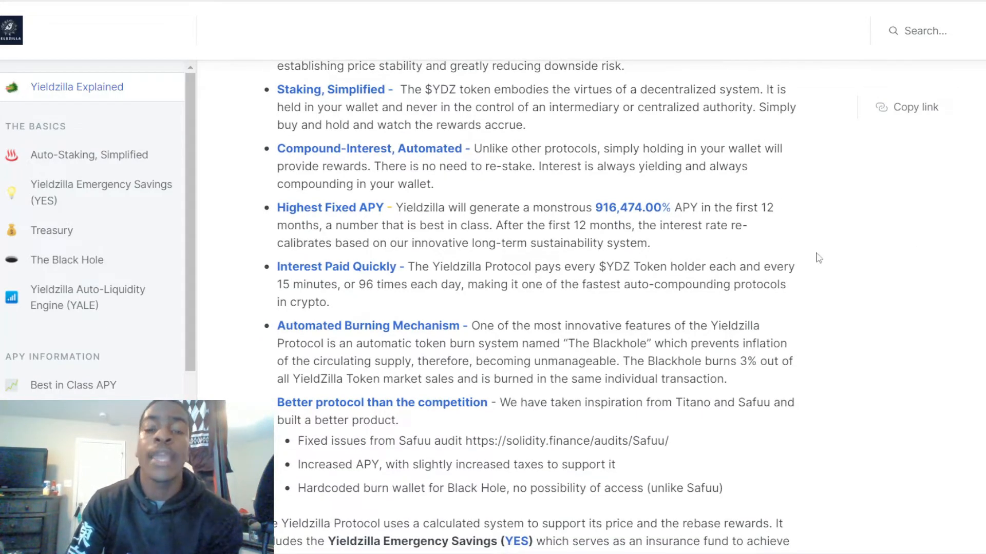
pyautogui.scroll(-3)
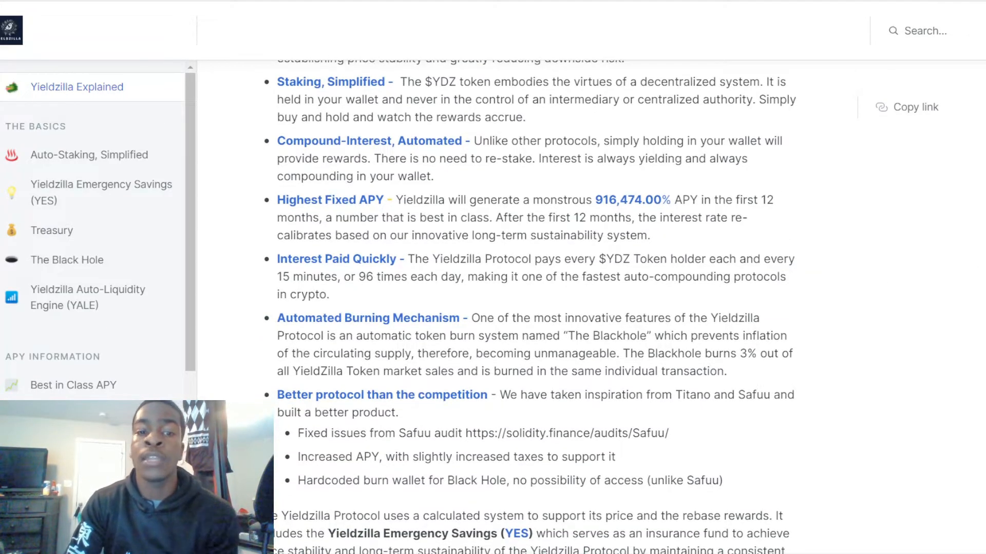
pyautogui.scroll(-3)
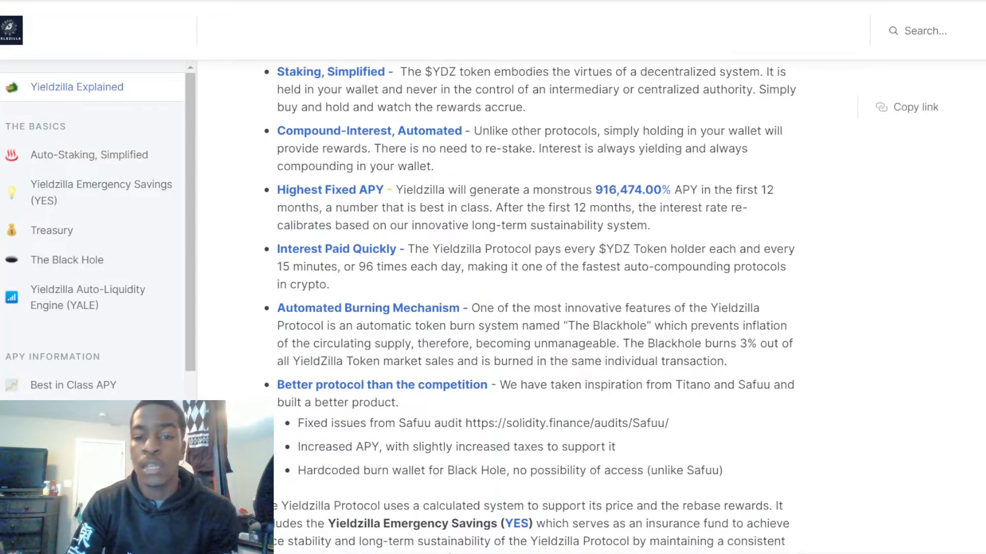
pyautogui.scroll(-3)
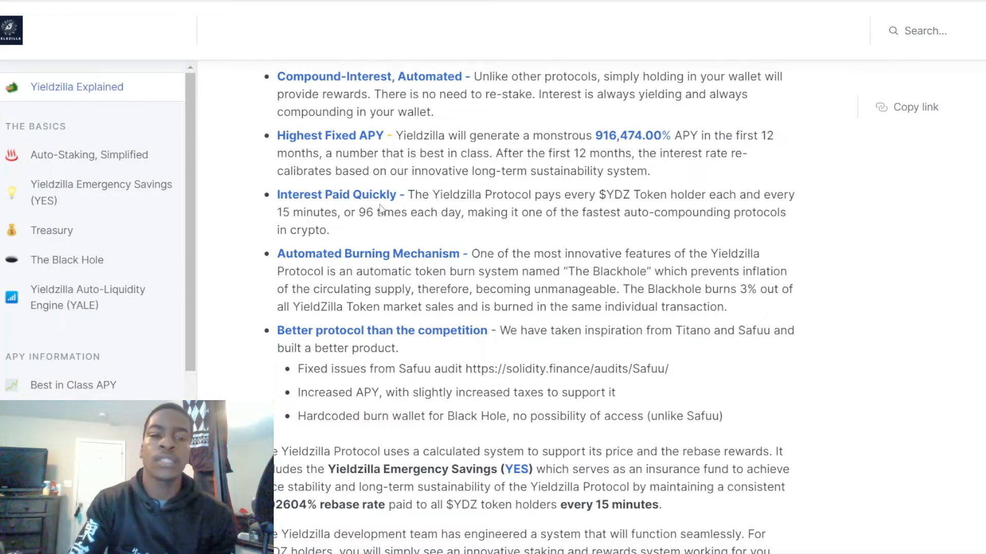
pyautogui.moveTo(452, 183)
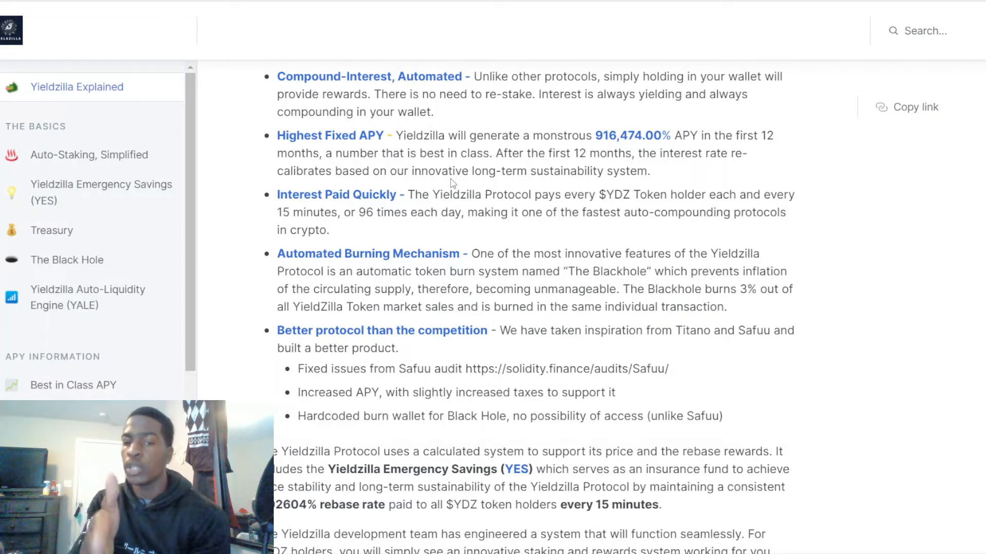
pyautogui.moveTo(735, 191)
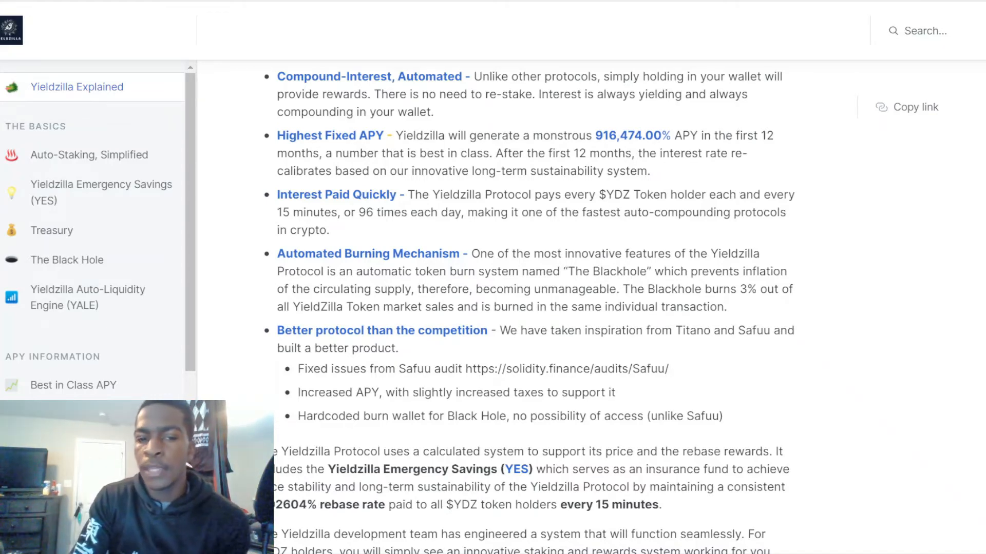
pyautogui.scroll(-3)
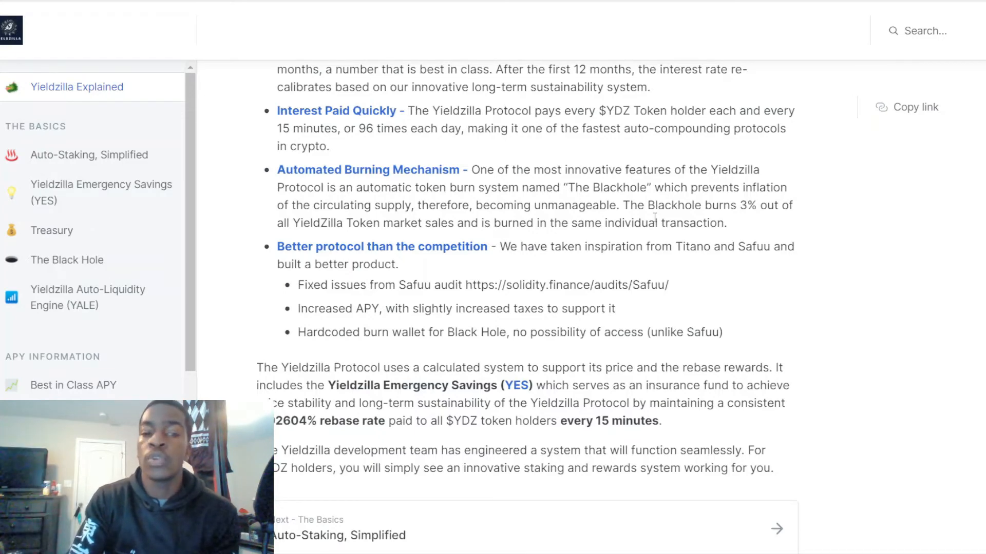
pyautogui.scroll(-3)
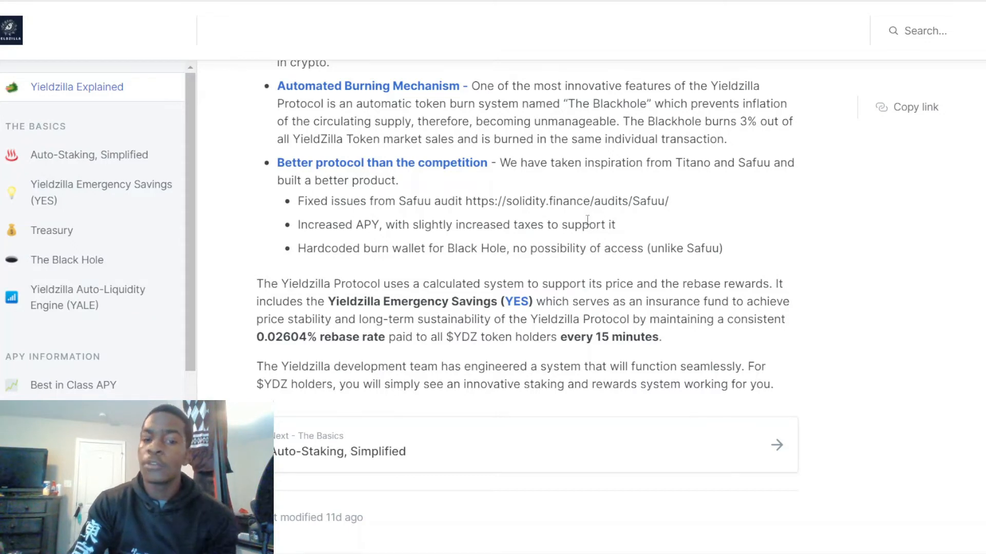
pyautogui.moveTo(91, 168)
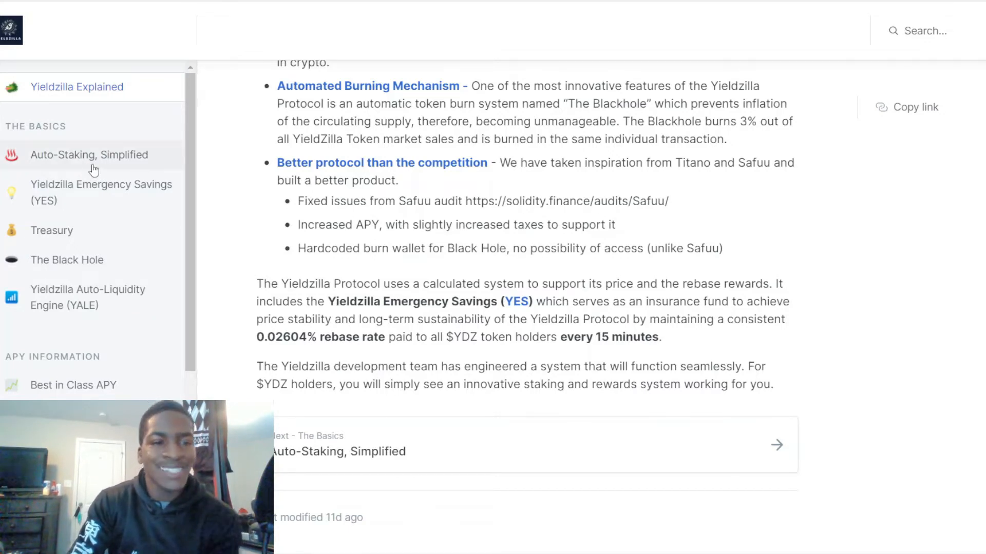
# View the Auto-Staking, Simplified page, then the Emergency Savings (YES) page with its 5% fee backing
pyautogui.click(89, 154)
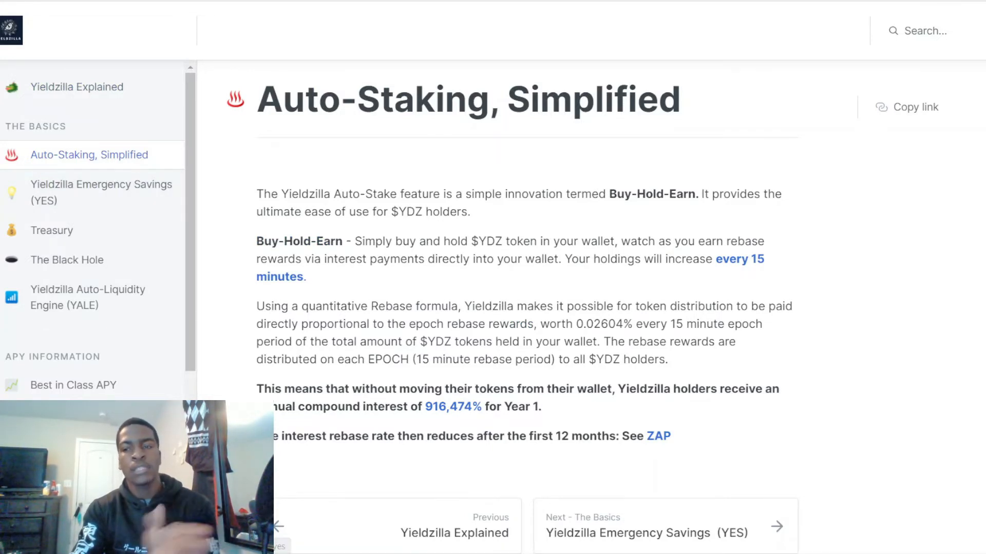
pyautogui.click(102, 185)
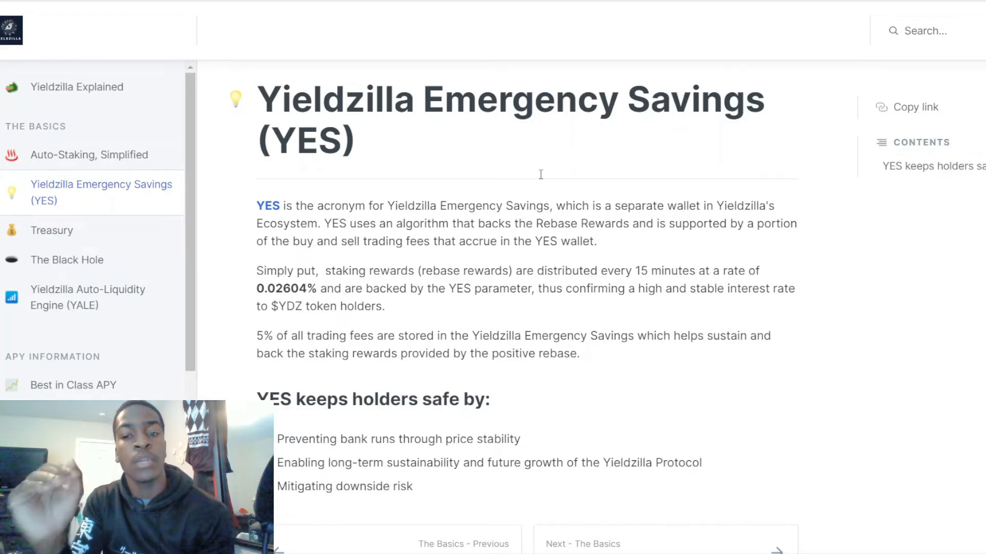
pyautogui.moveTo(139, 276)
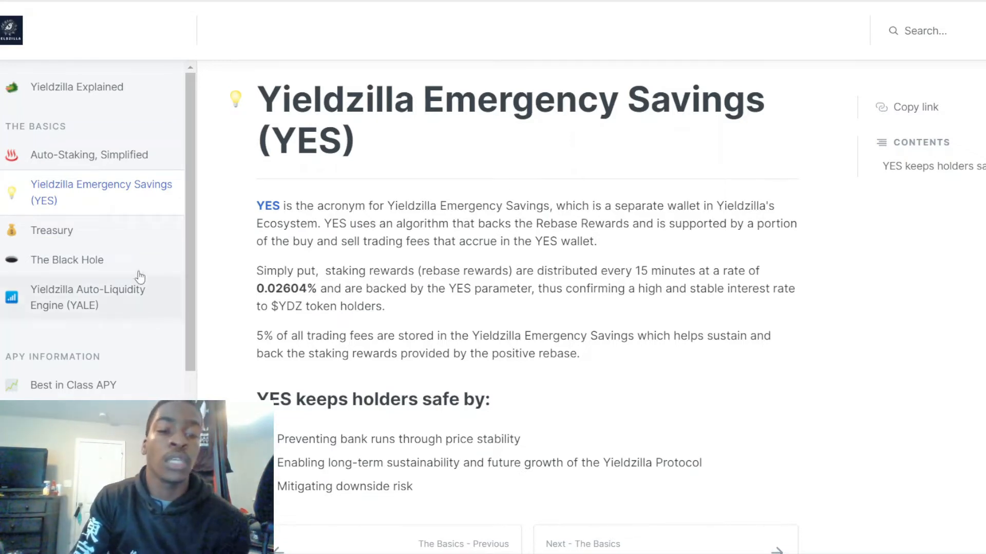
pyautogui.moveTo(377, 331)
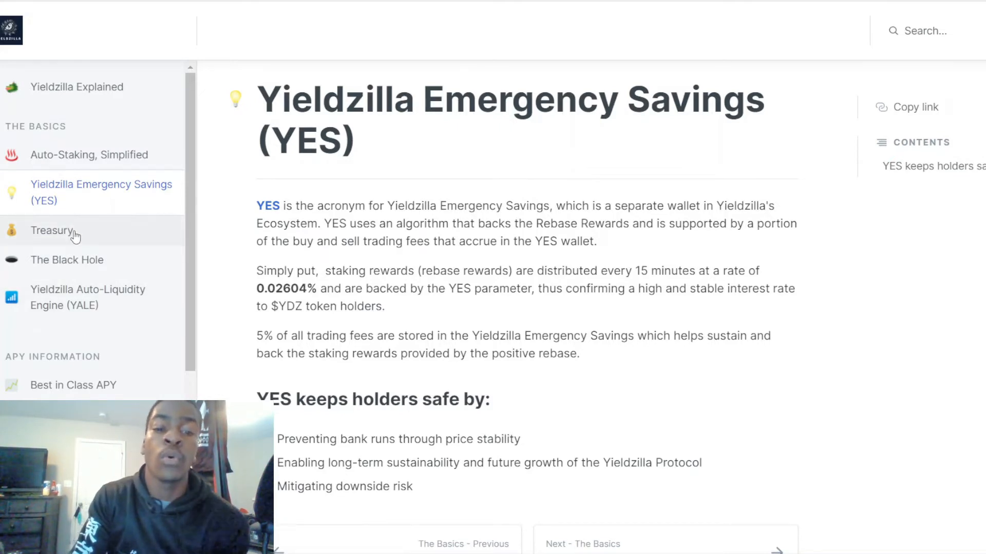
# View the Treasury page under The Basics in the docs sidebar
pyautogui.click(52, 230)
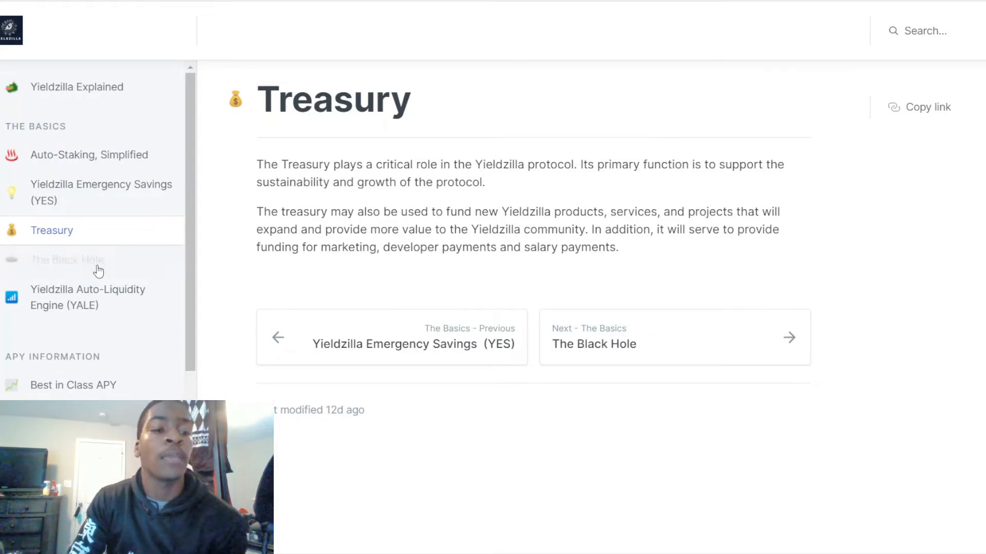
# View The Black Hole page, then the YALE page's 48-hour liquidity overview
pyautogui.click(67, 260)
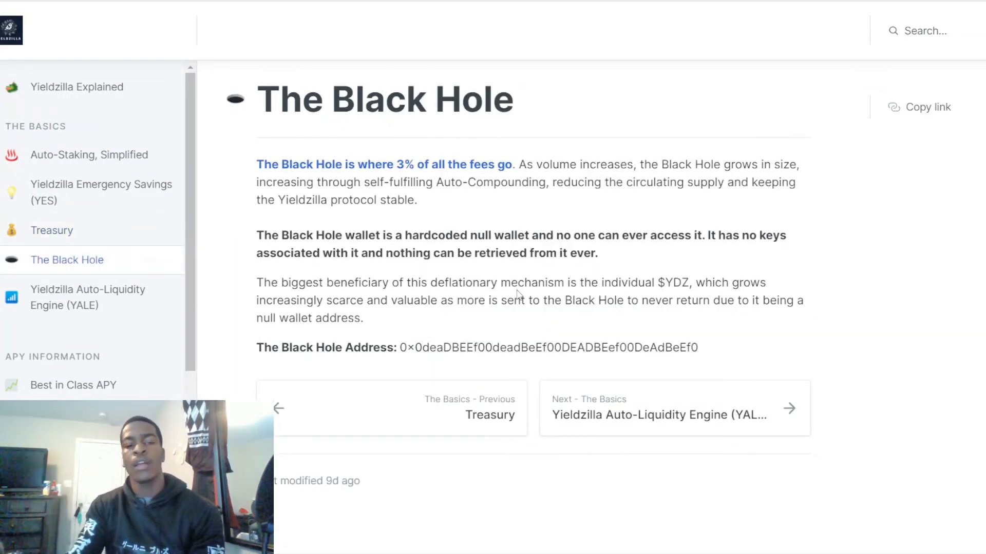
pyautogui.moveTo(367, 359)
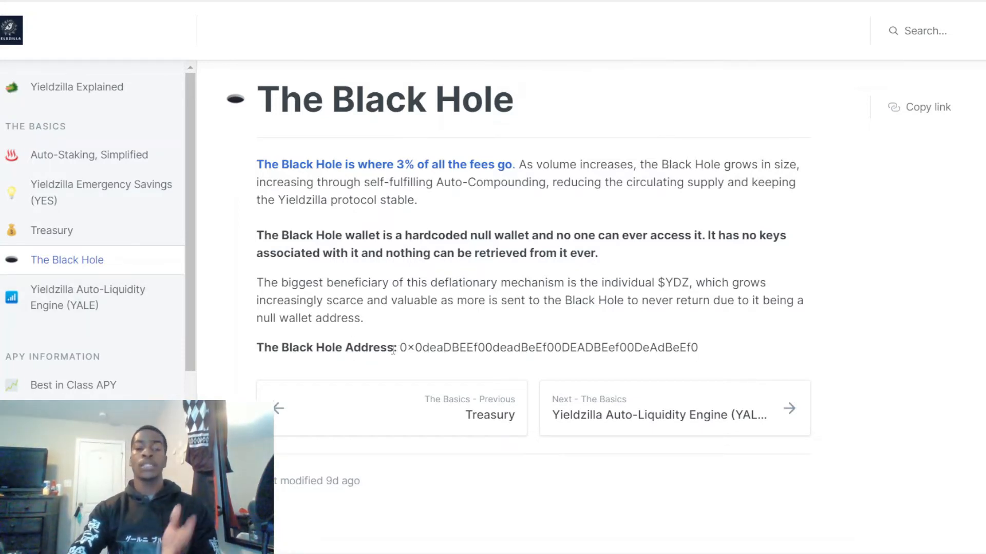
pyautogui.moveTo(139, 304)
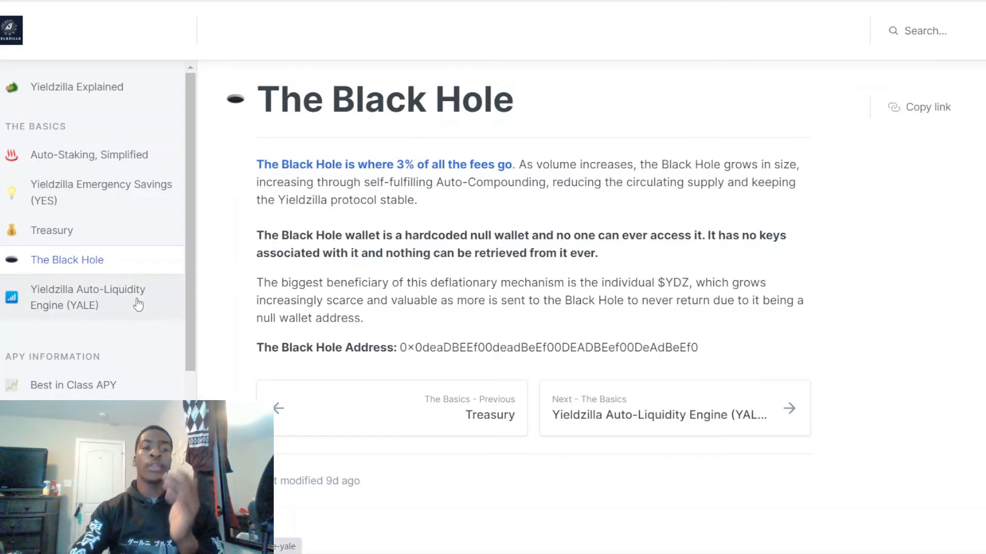
pyautogui.click(87, 298)
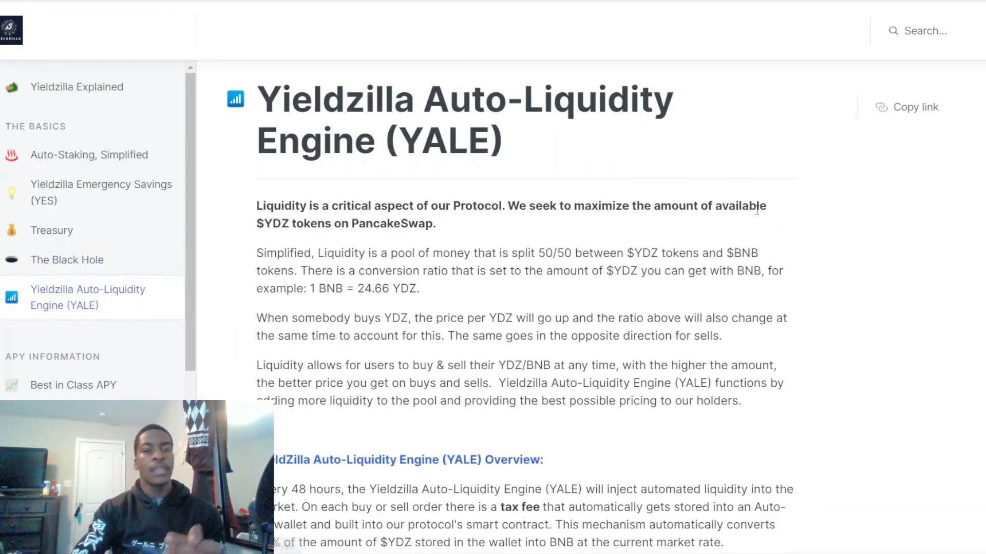
pyautogui.scroll(-3)
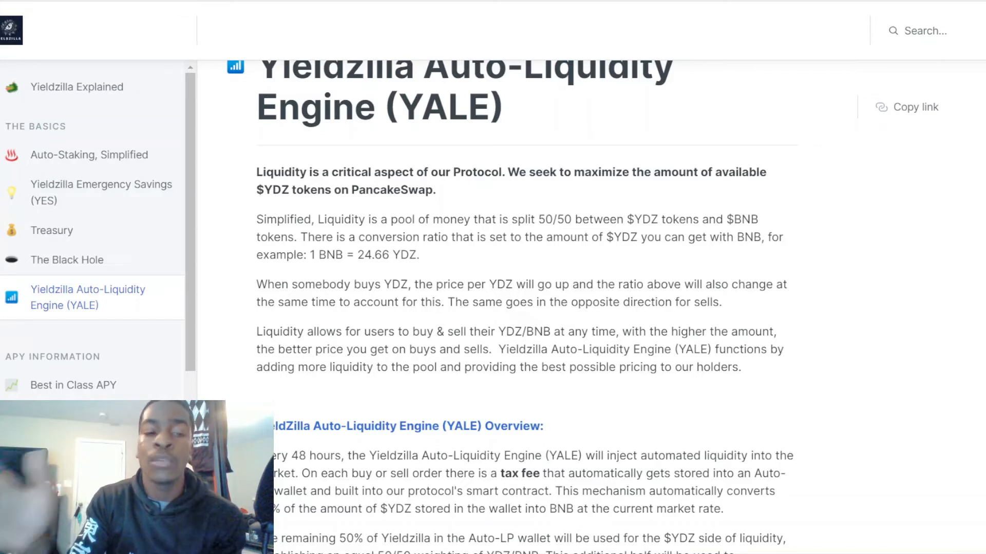
pyautogui.scroll(-3)
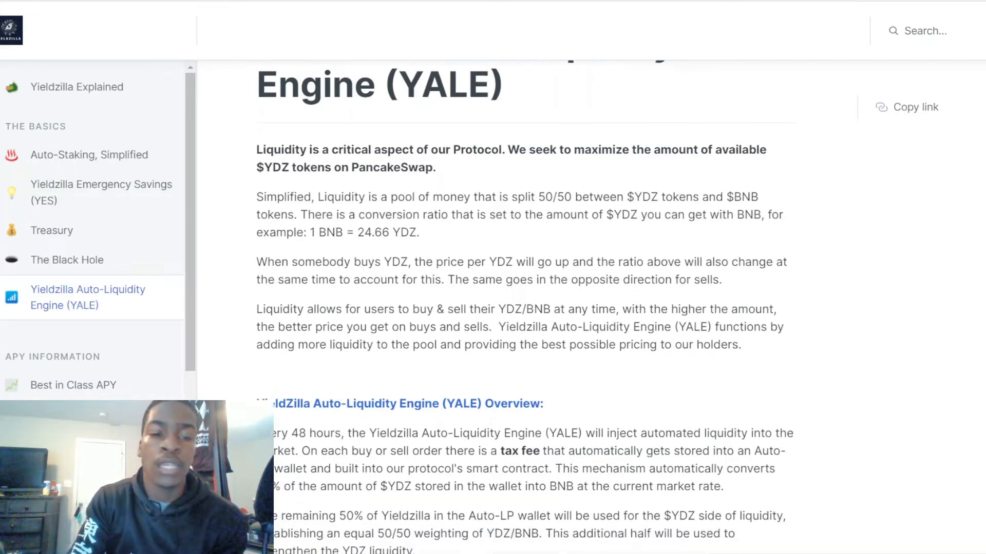
pyautogui.scroll(-3)
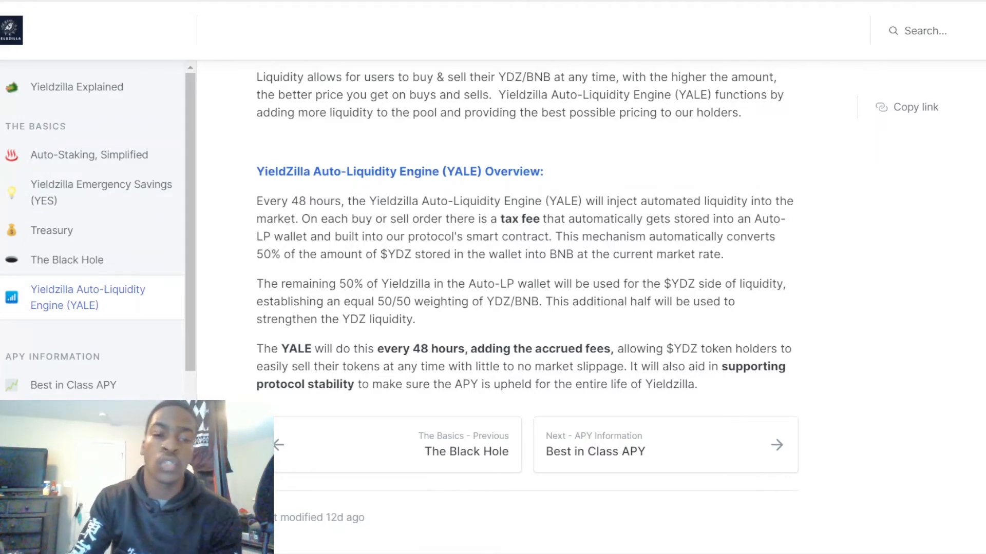
pyautogui.moveTo(822, 292)
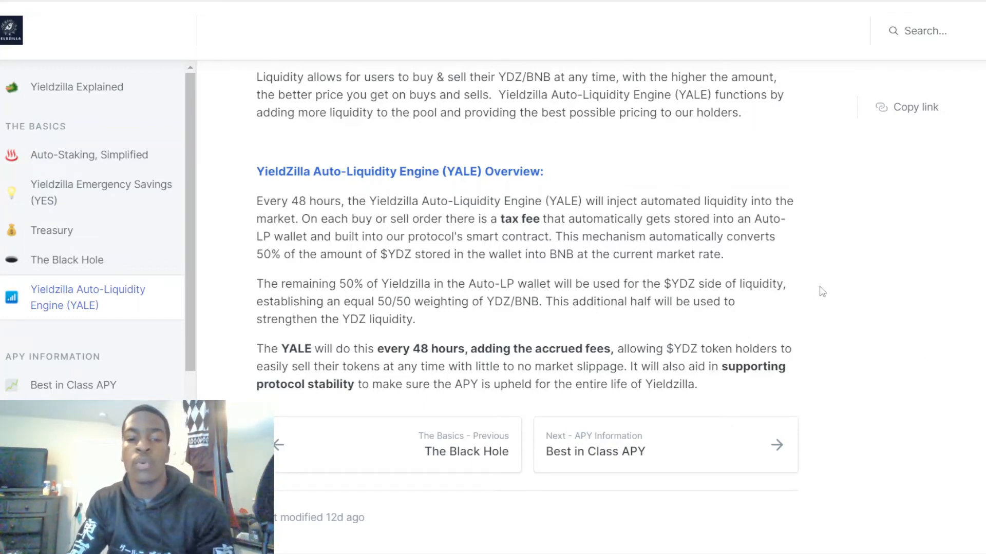
pyautogui.moveTo(810, 284)
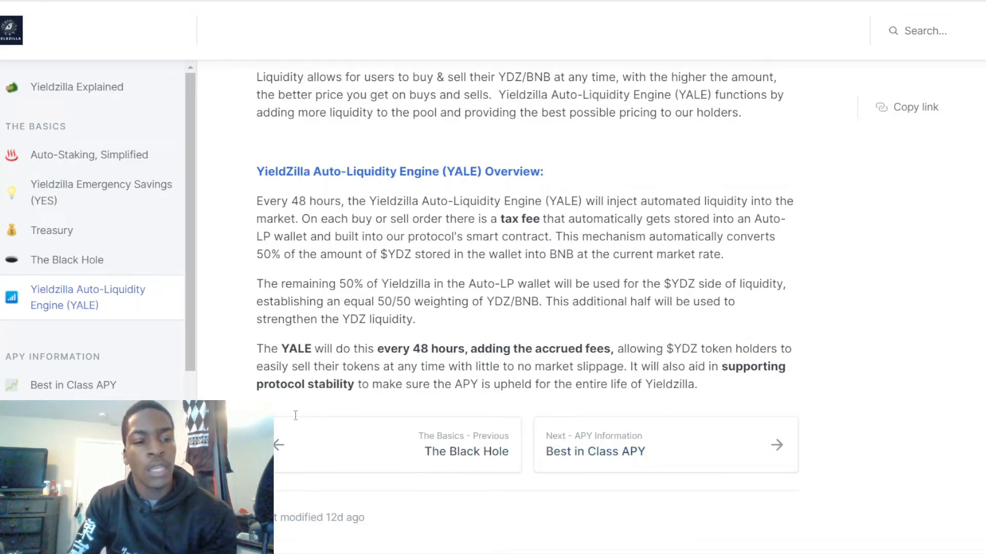
# View the APY calculation page and continue to the roadmap checklist with PancakeSwap Launch ticked
pyautogui.scroll(-3)
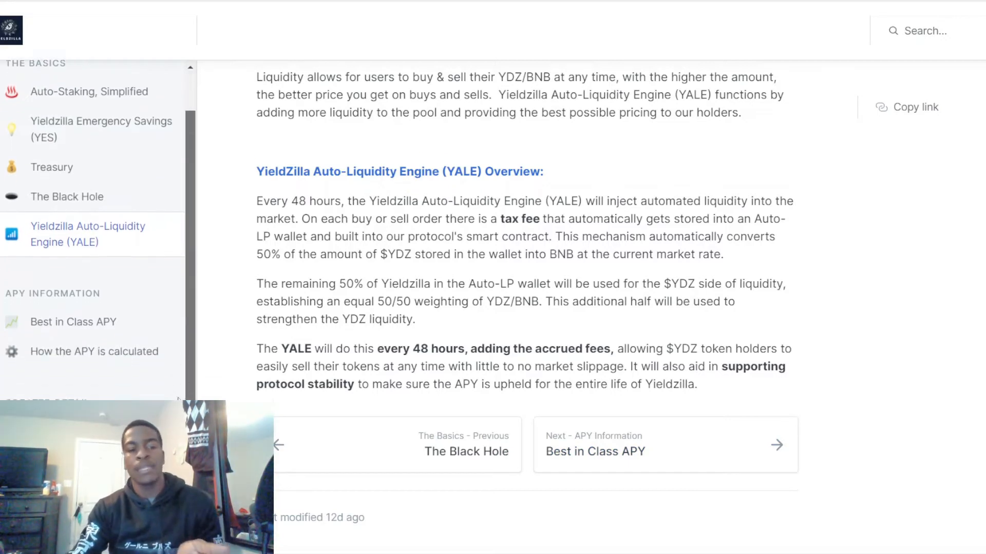
pyautogui.scroll(-3)
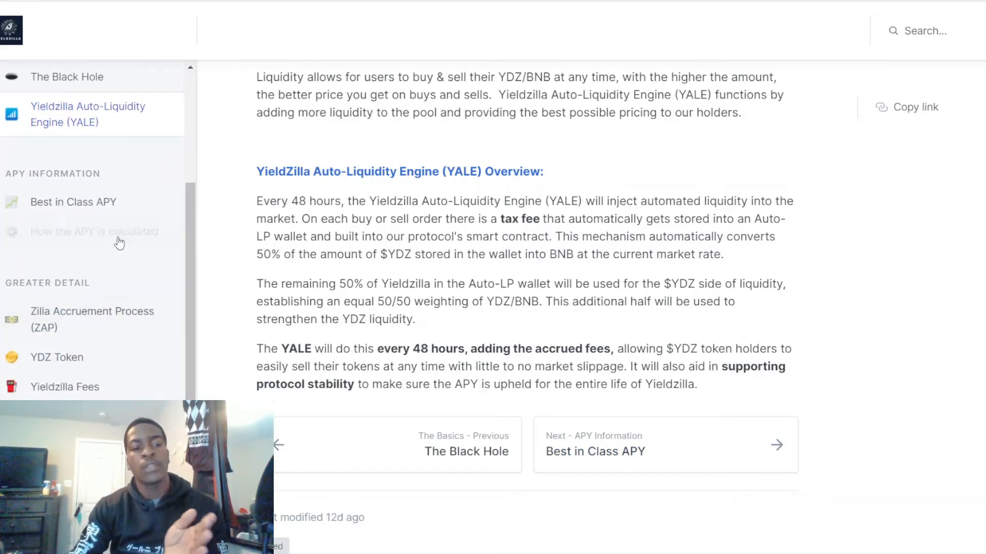
pyautogui.click(94, 232)
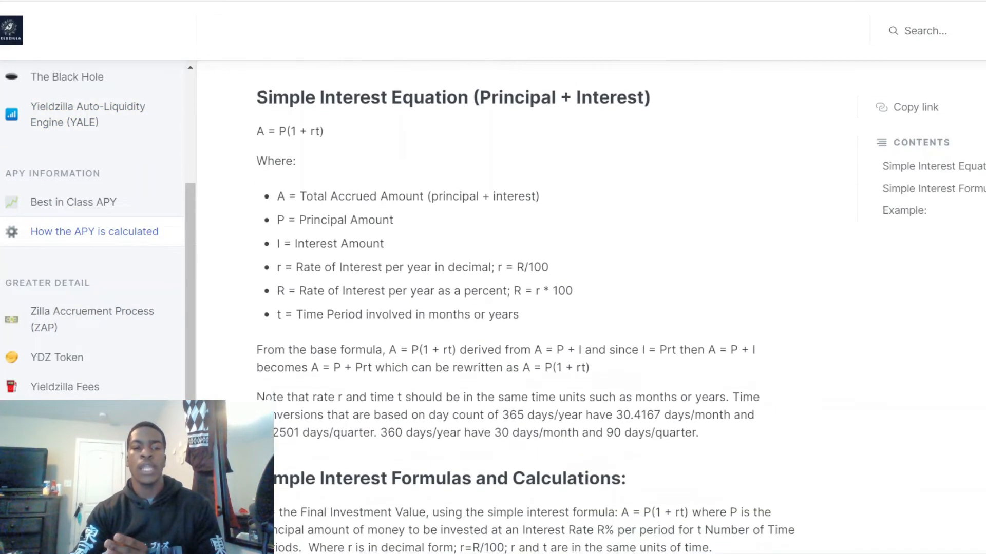
pyautogui.scroll(-3)
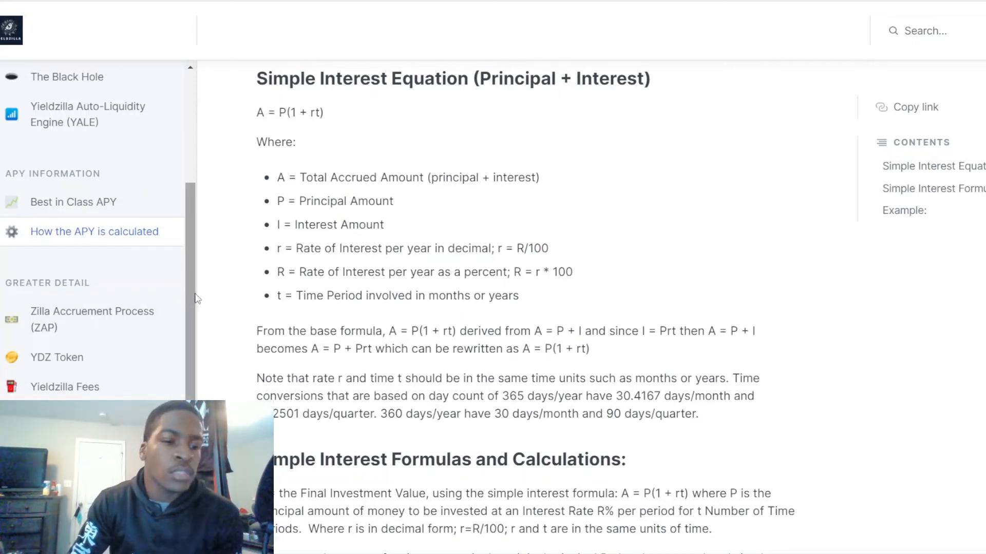
pyautogui.scroll(-3)
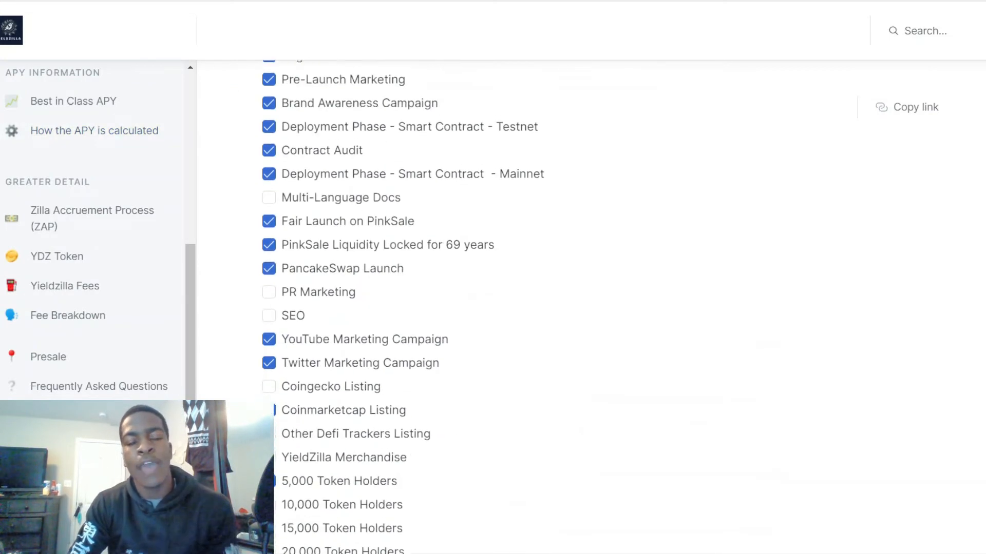
pyautogui.scroll(-3)
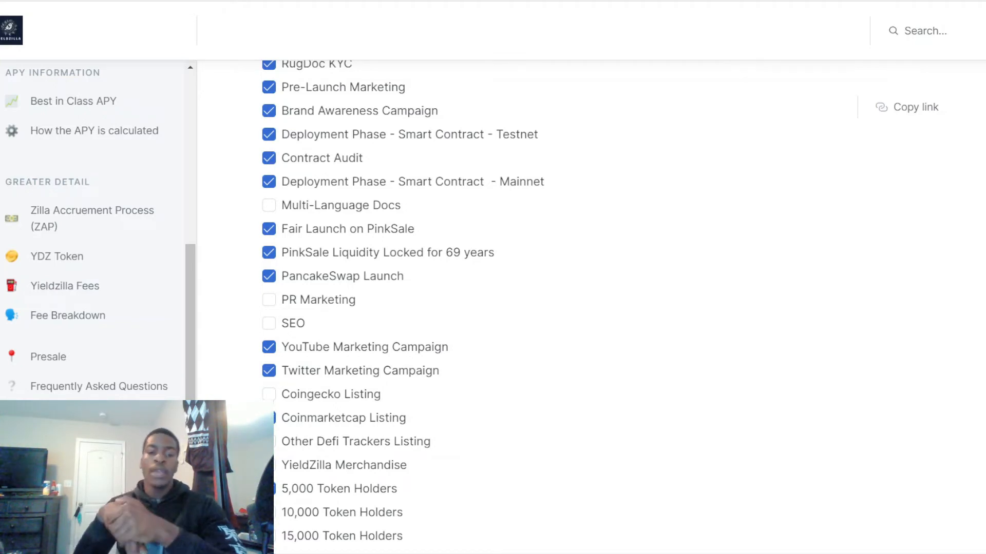
pyautogui.scroll(-3)
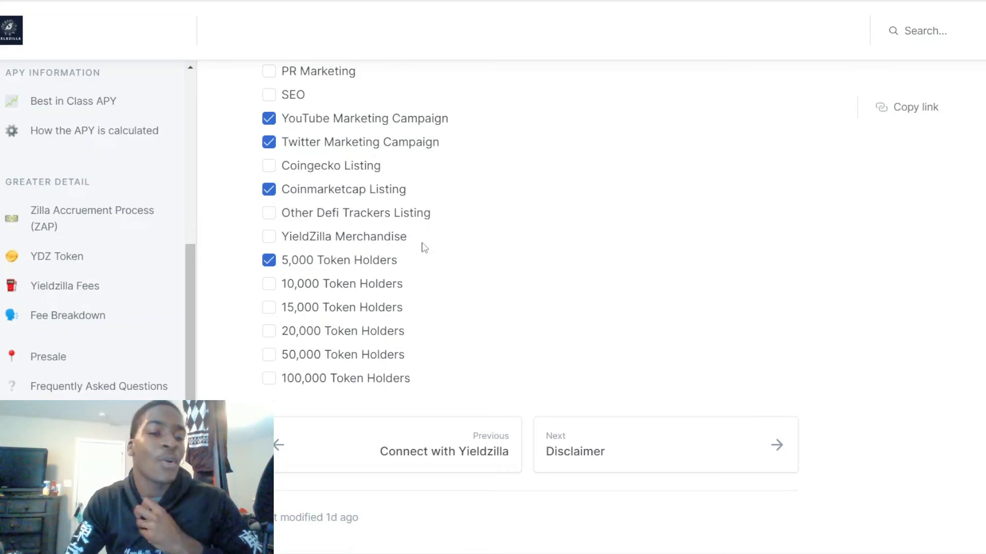
pyautogui.moveTo(349, 275)
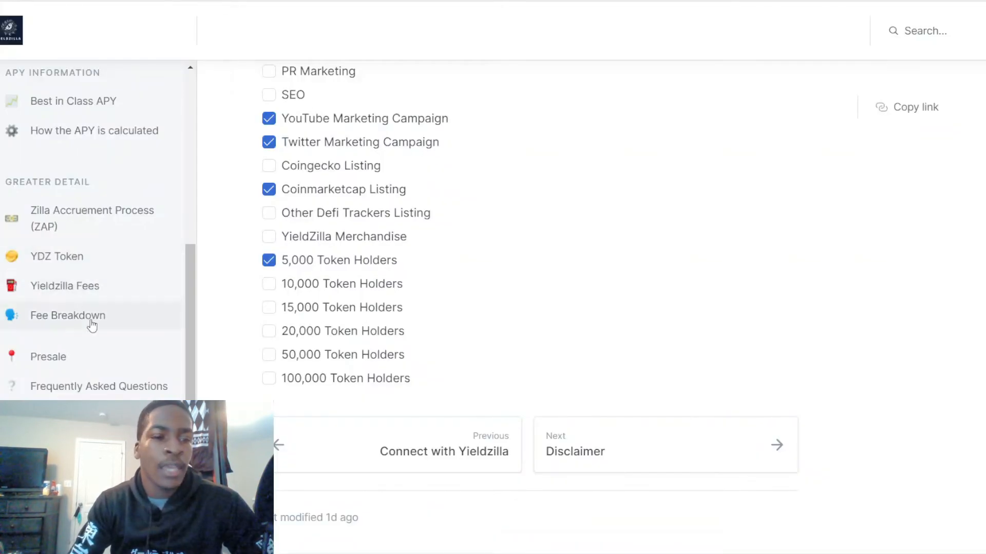
# View the Presale page of the docs before leaving for the YDZ/BNB chart
pyautogui.click(47, 358)
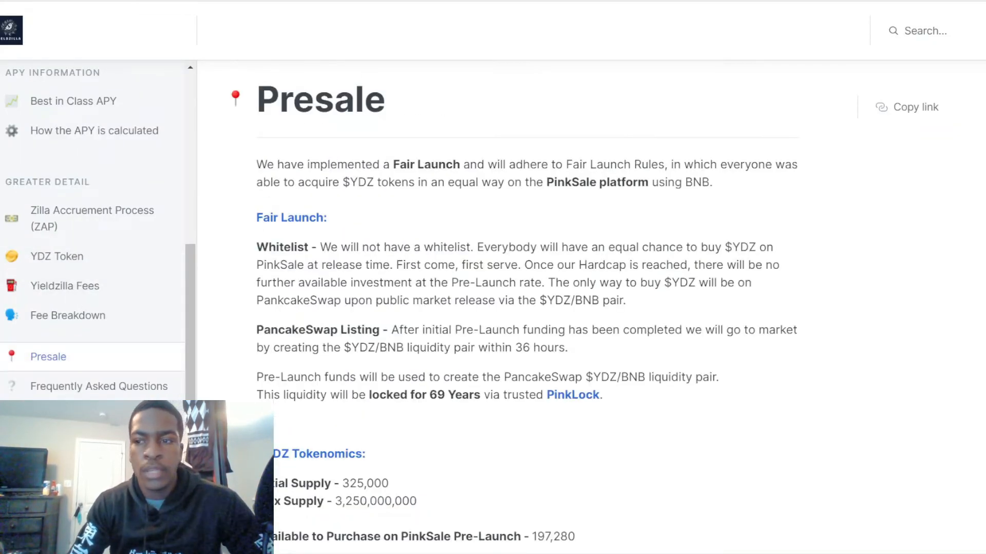
pyautogui.scroll(-3)
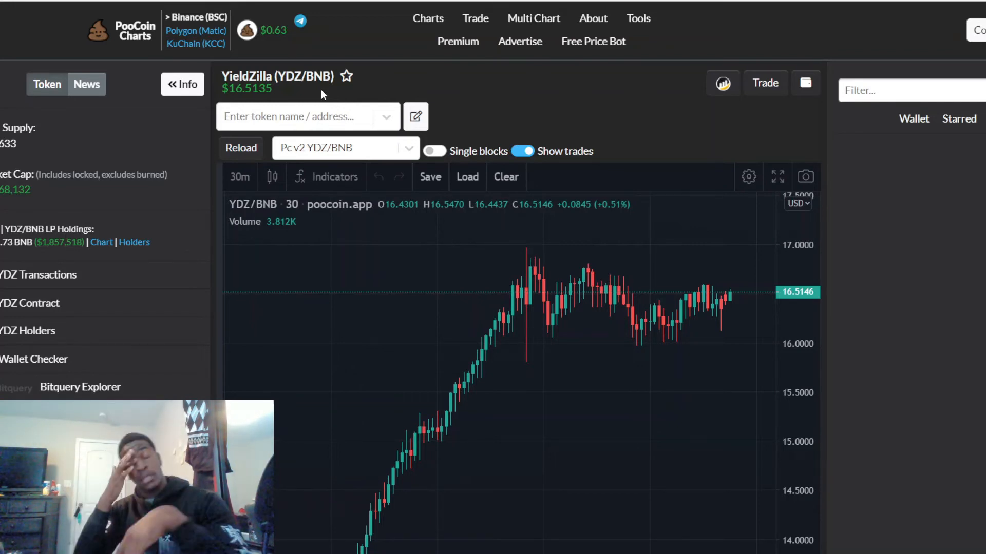
pyautogui.moveTo(767, 99)
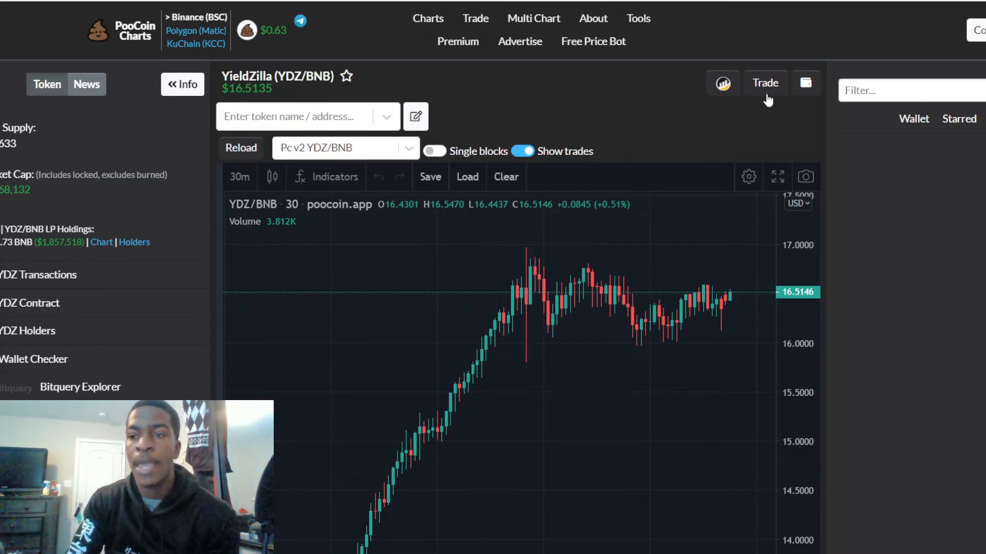
pyautogui.scroll(-3)
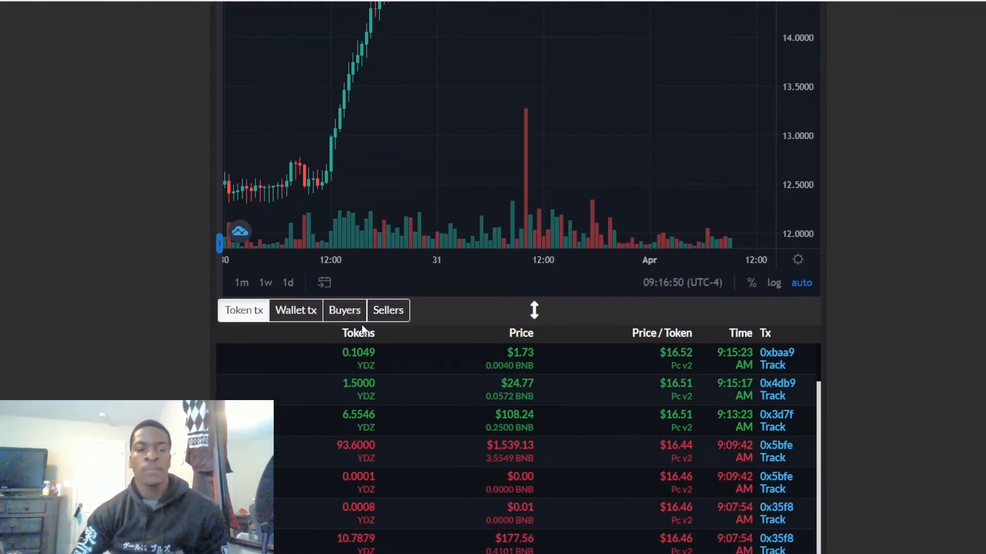
# Show the biggest YDZ buyers list for March 30–April 1 under the chart
pyautogui.click(345, 310)
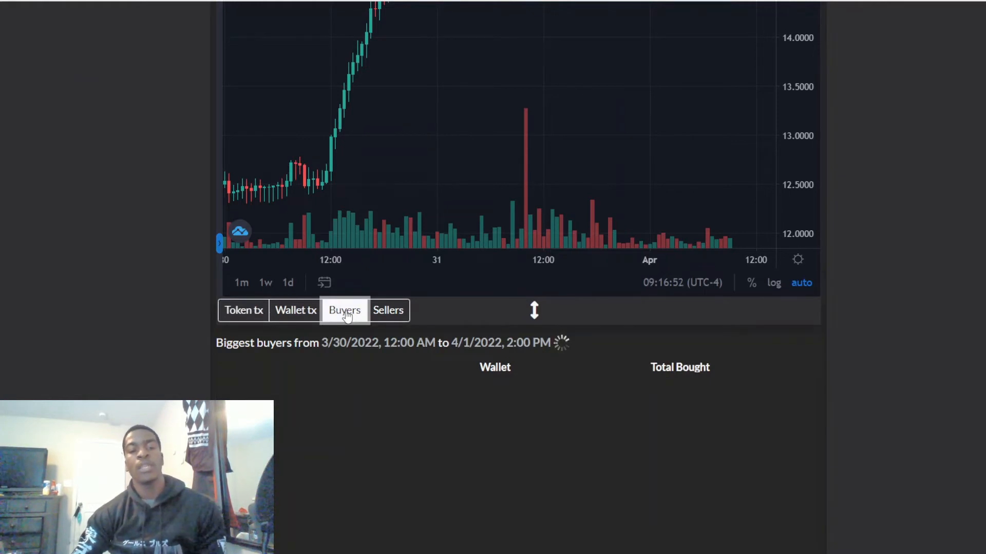
pyautogui.click(345, 310)
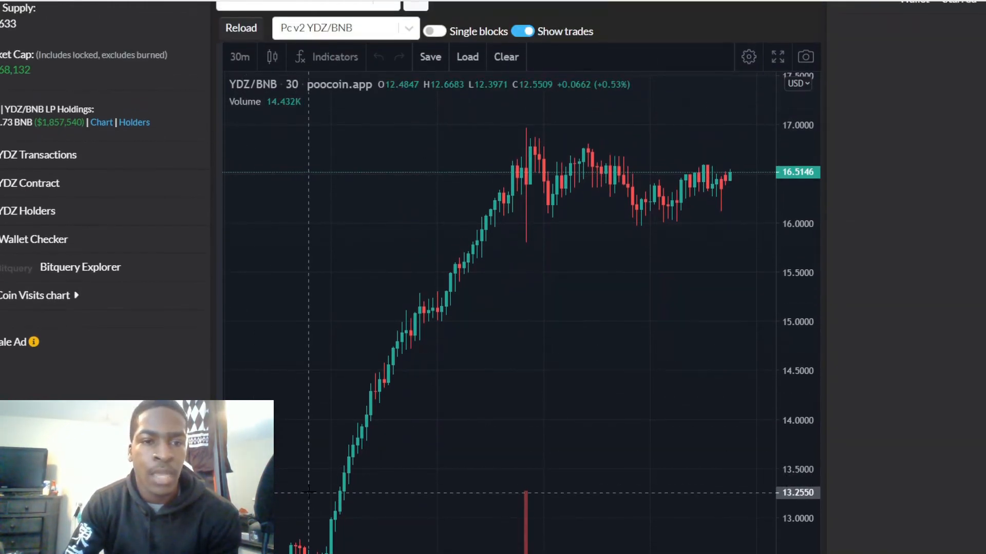
pyautogui.moveTo(390, 421)
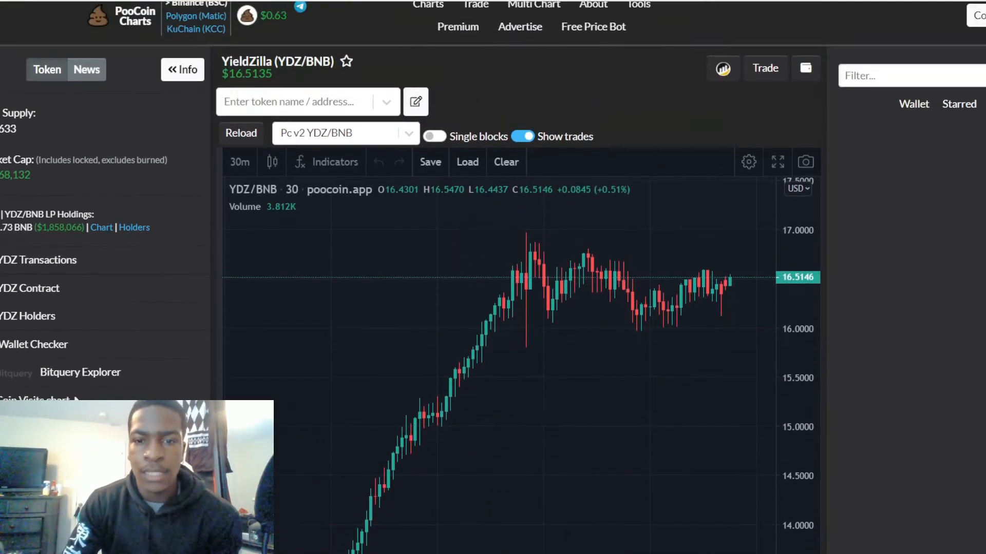
pyautogui.scroll(-3)
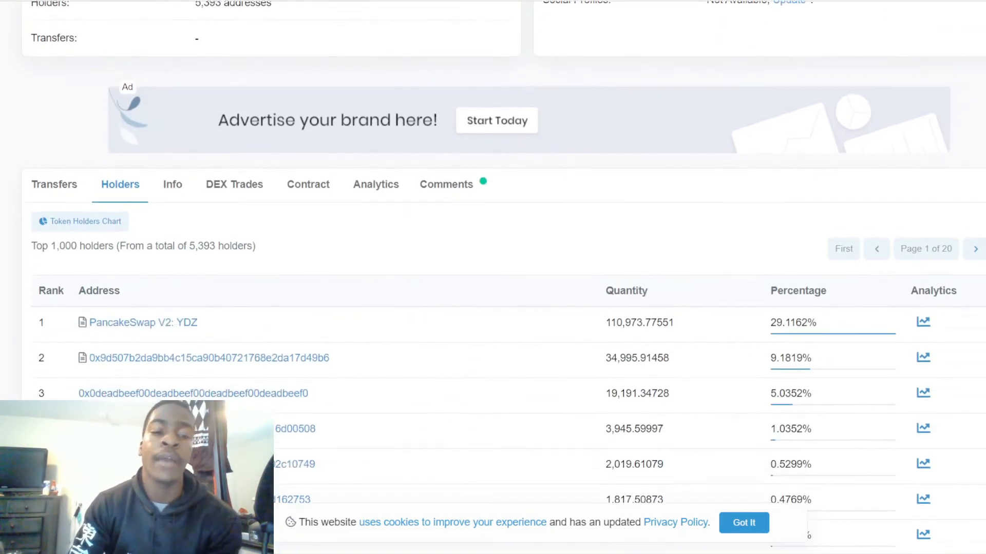
# Scroll through the YDZ top holders table, led by the PancakeSwap V2 pool at about 29%
pyautogui.scroll(-3)
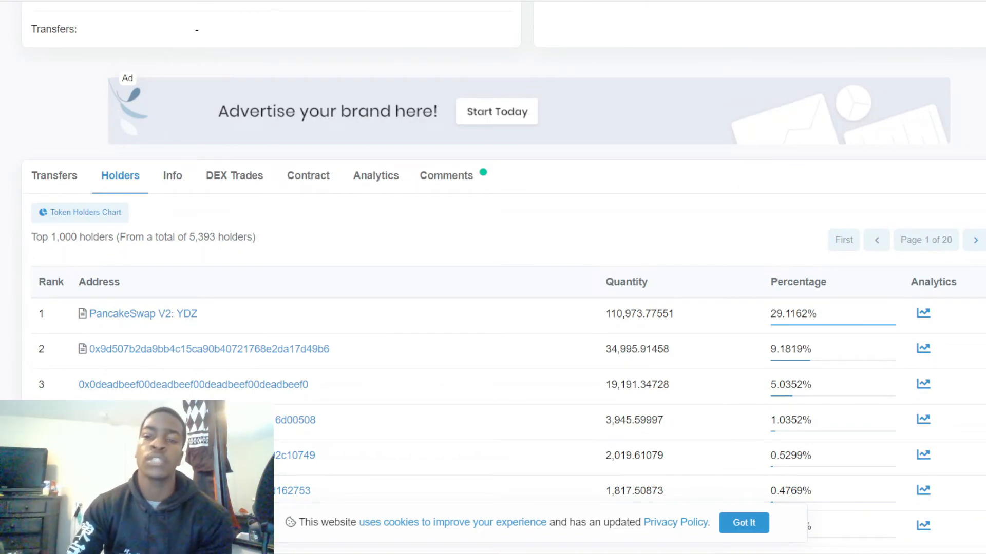
pyautogui.scroll(-3)
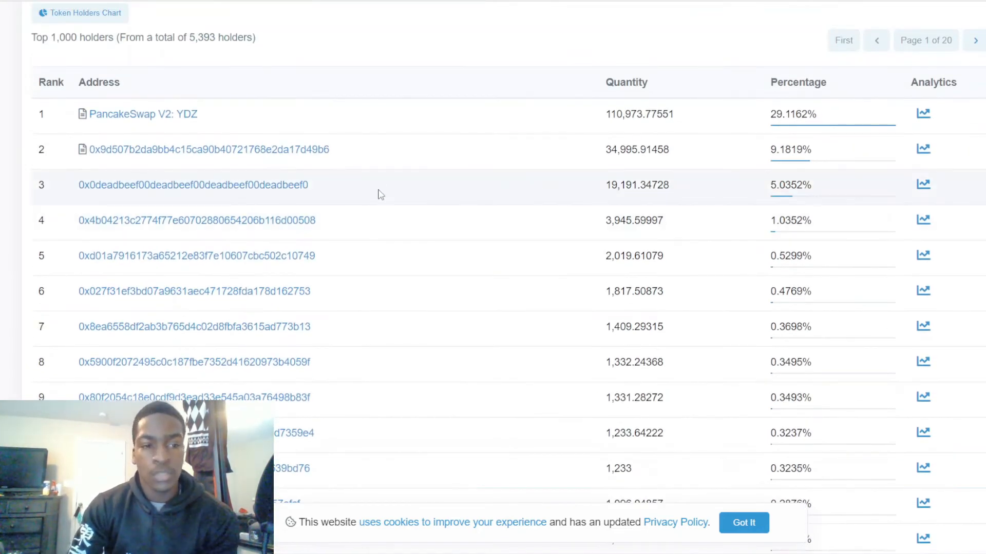
pyautogui.moveTo(329, 213)
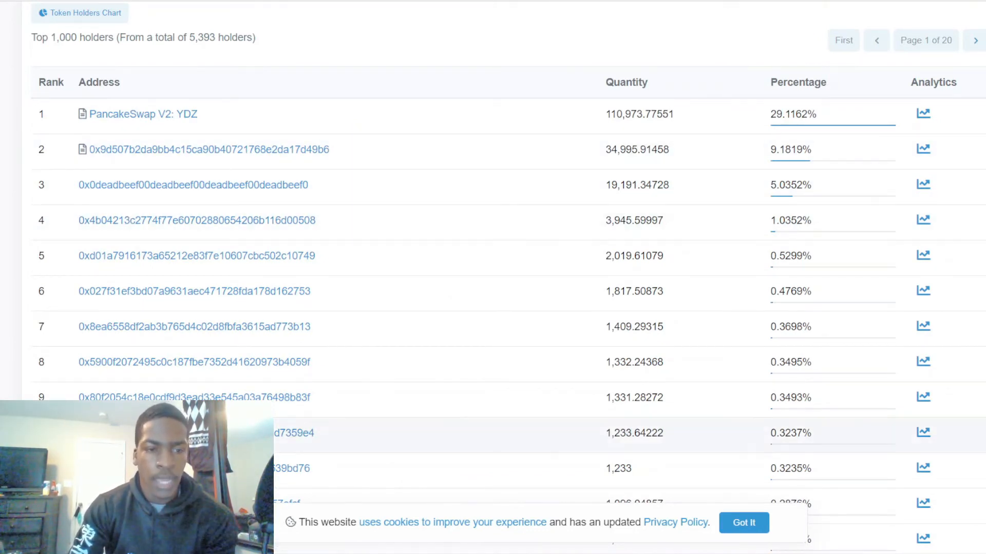
pyautogui.scroll(-3)
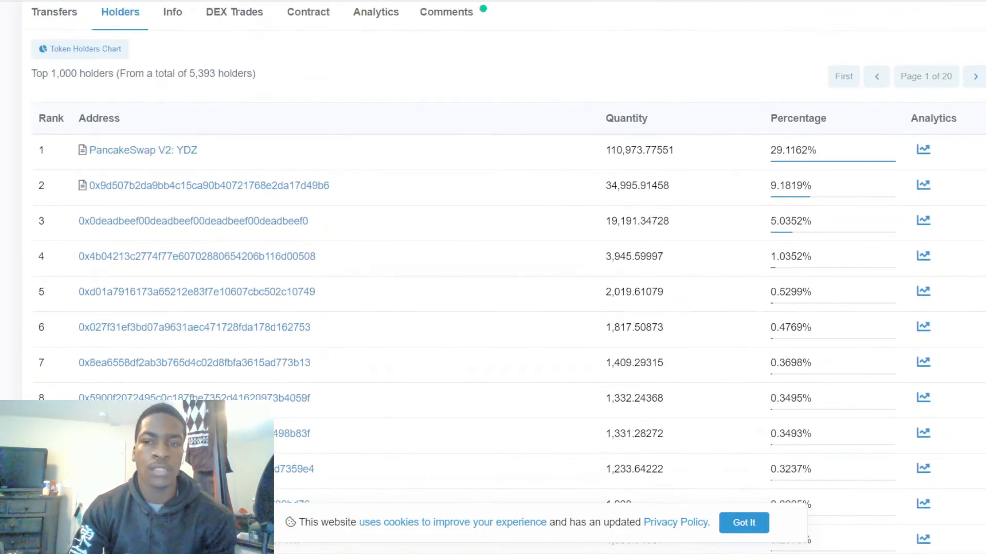
pyautogui.scroll(-3)
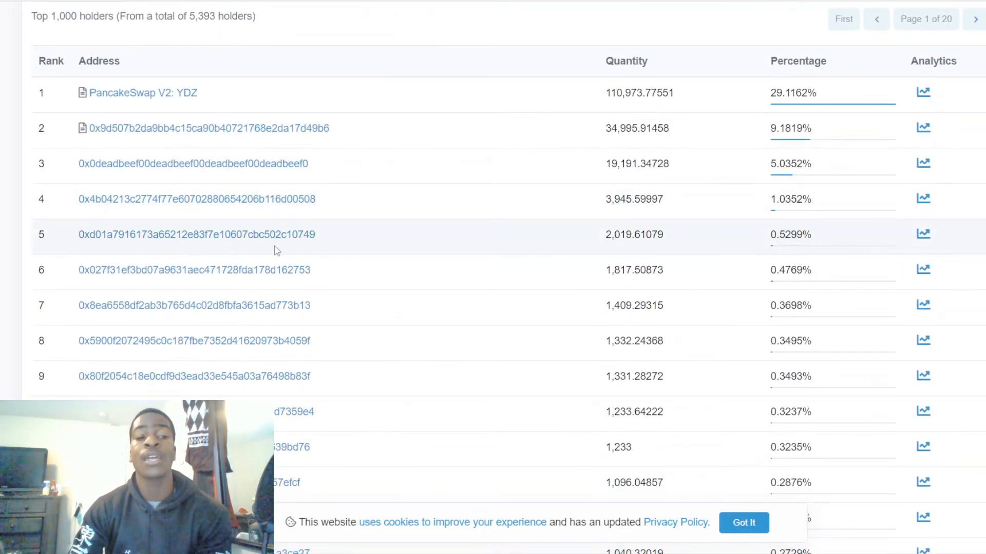
pyautogui.moveTo(772, 196)
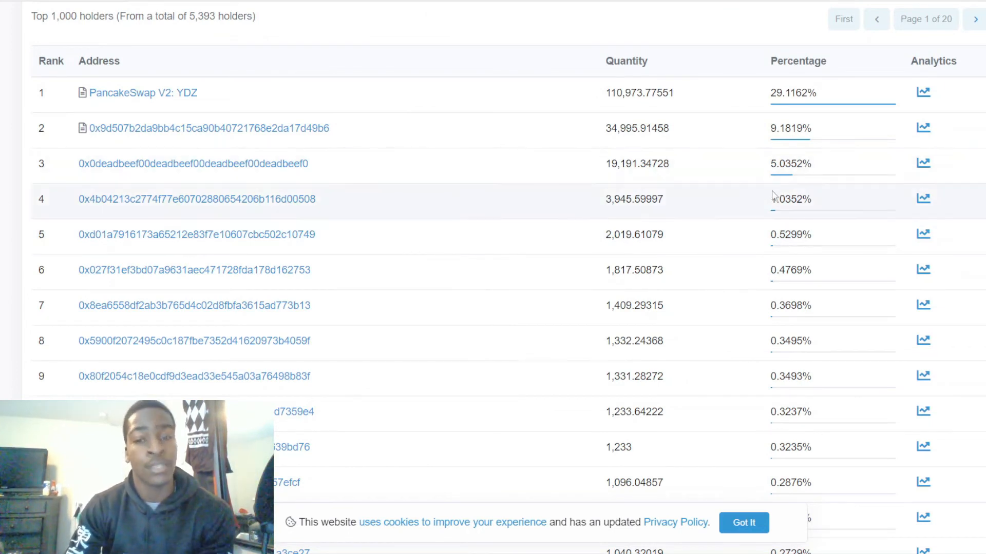
pyautogui.moveTo(627, 282)
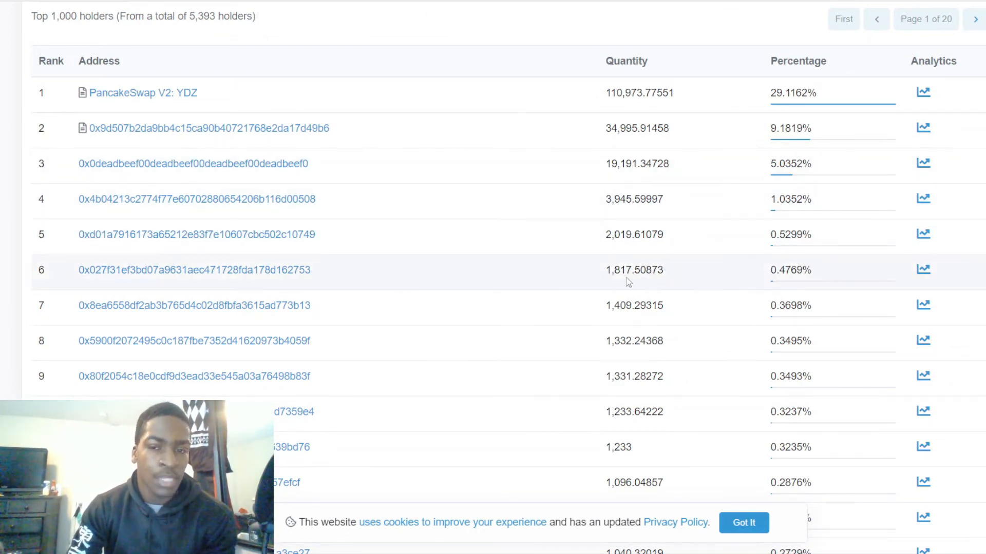
pyautogui.moveTo(166, 282)
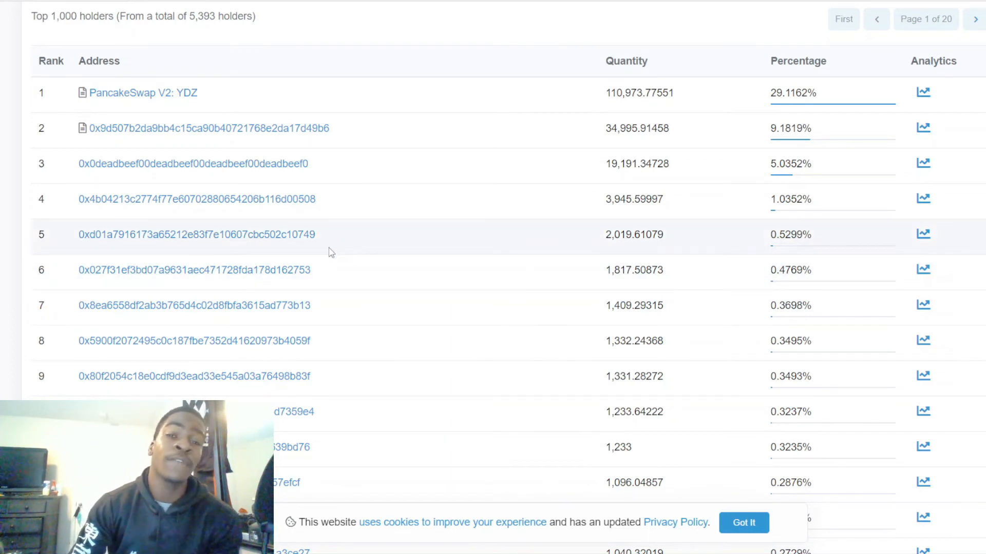
pyautogui.moveTo(334, 238)
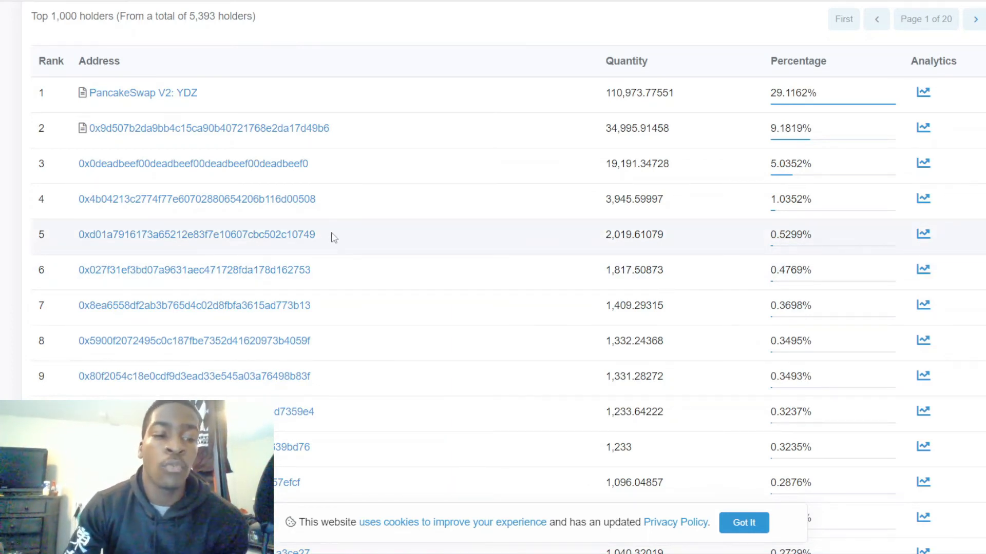
pyautogui.scroll(-3)
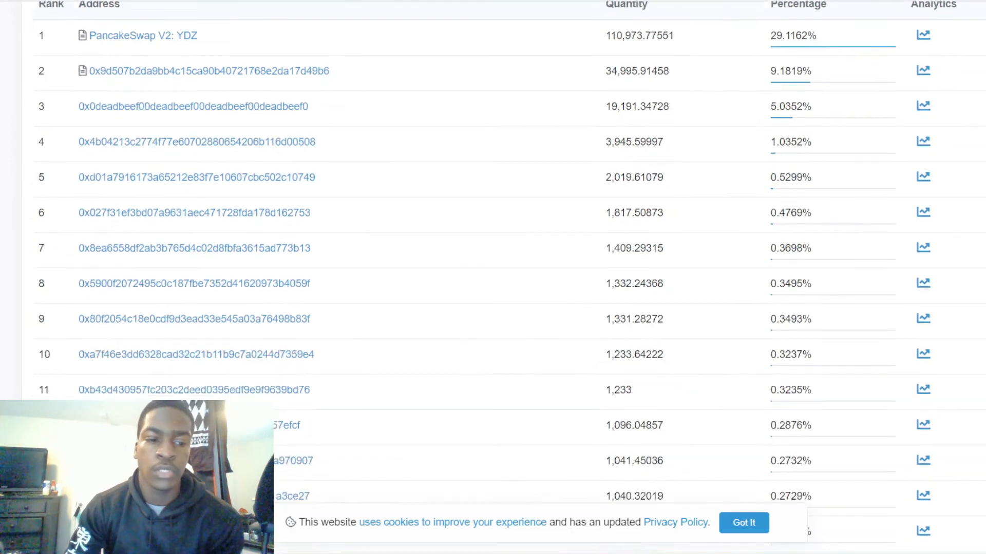
pyautogui.scroll(-3)
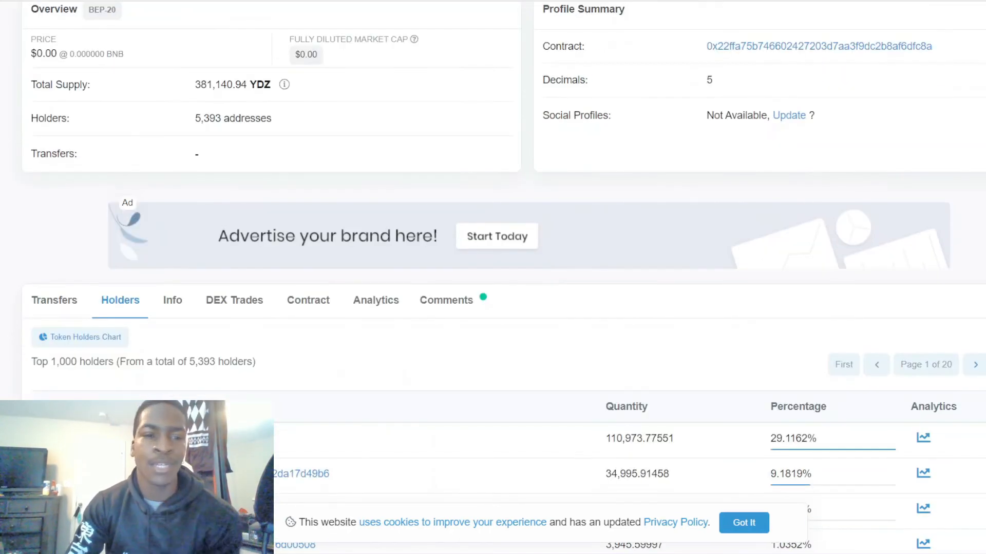
pyautogui.scroll(-3)
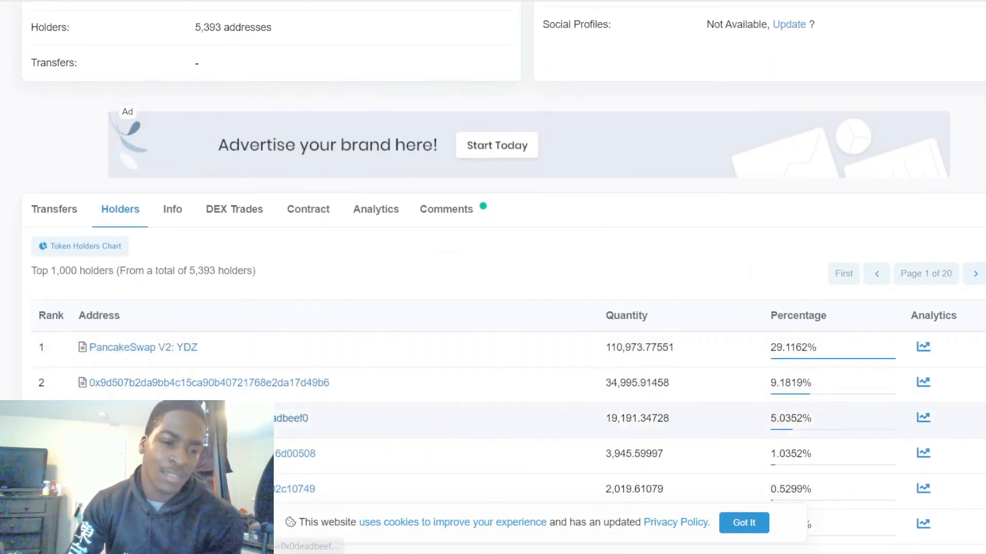
pyautogui.scroll(-3)
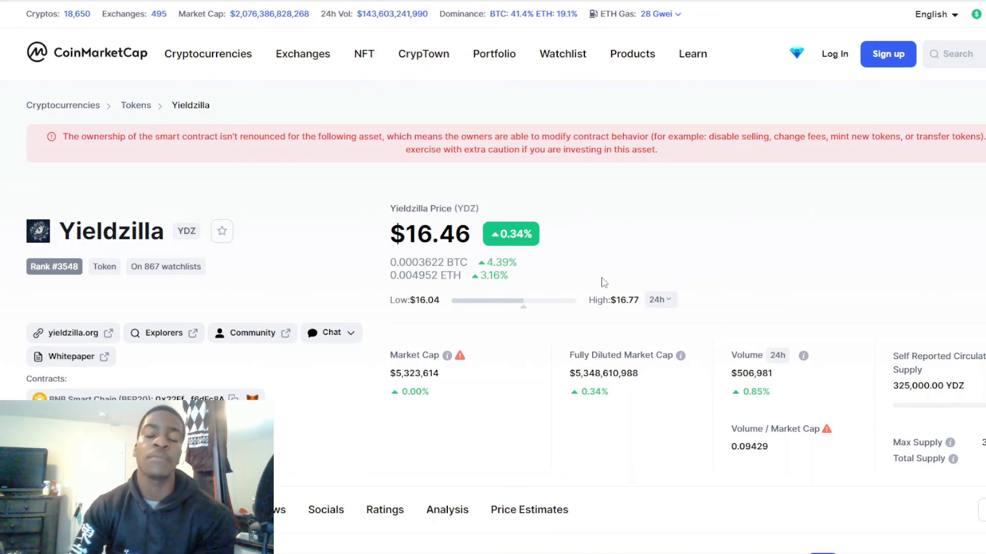
pyautogui.moveTo(791, 317)
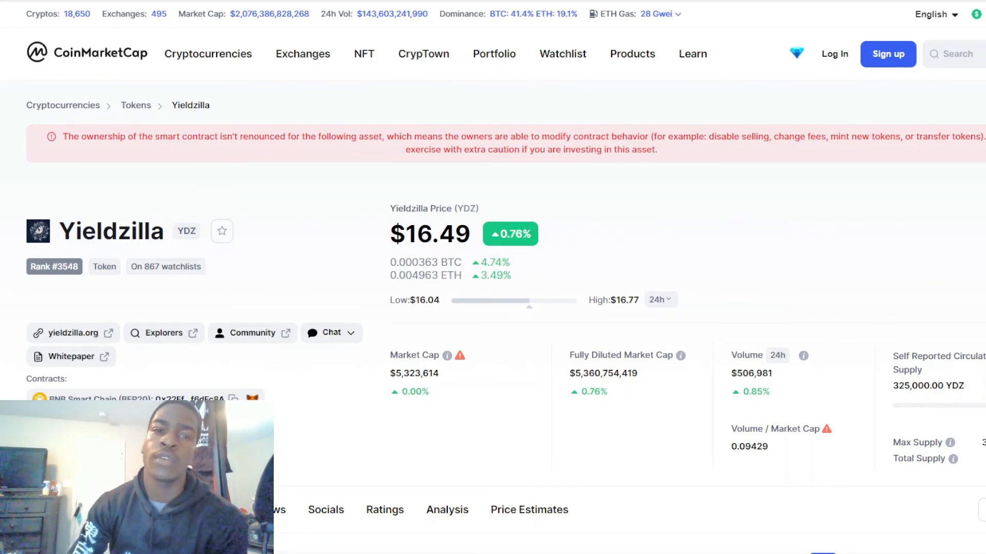
# Scroll past the Yieldzilla price chart to the community price estimates section and back
pyautogui.scroll(-3)
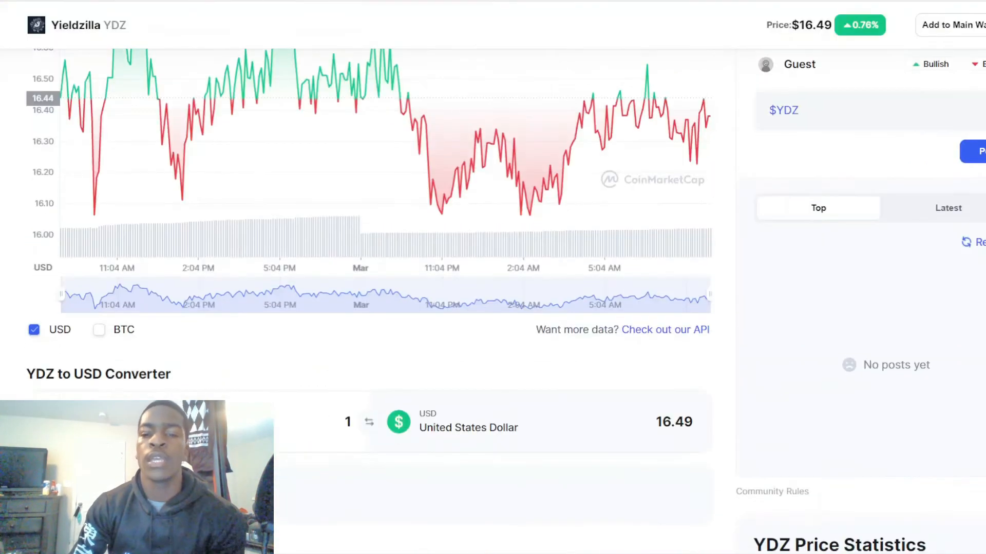
pyautogui.scroll(-3)
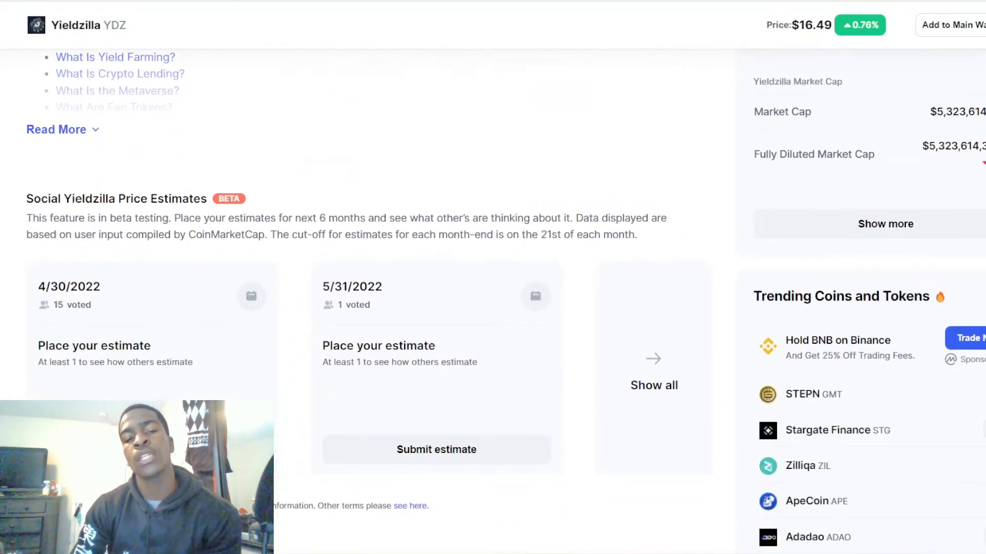
pyautogui.scroll(3)
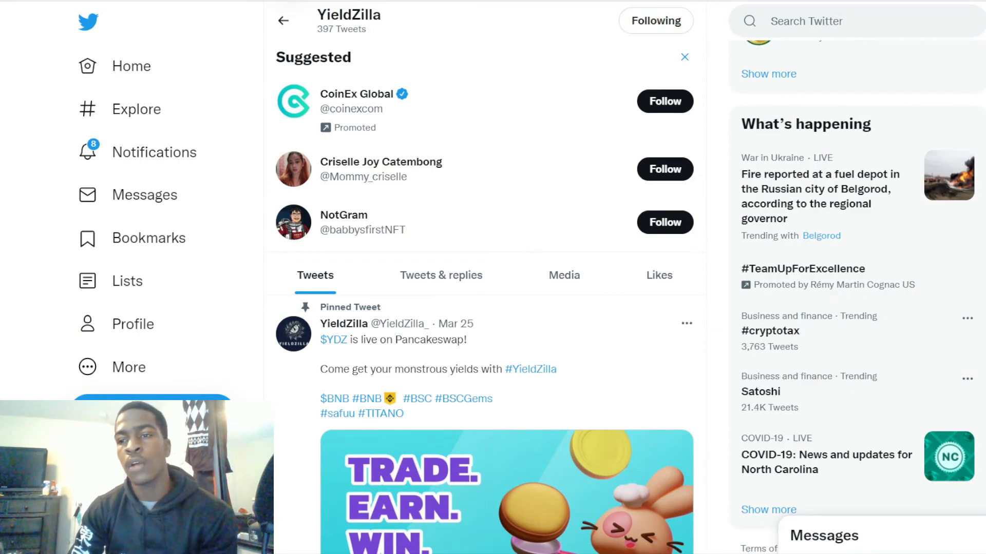
# Scroll the YieldZilla timeline through the pinned tweet and recent posts, including the YouTube collab video
pyautogui.scroll(3)
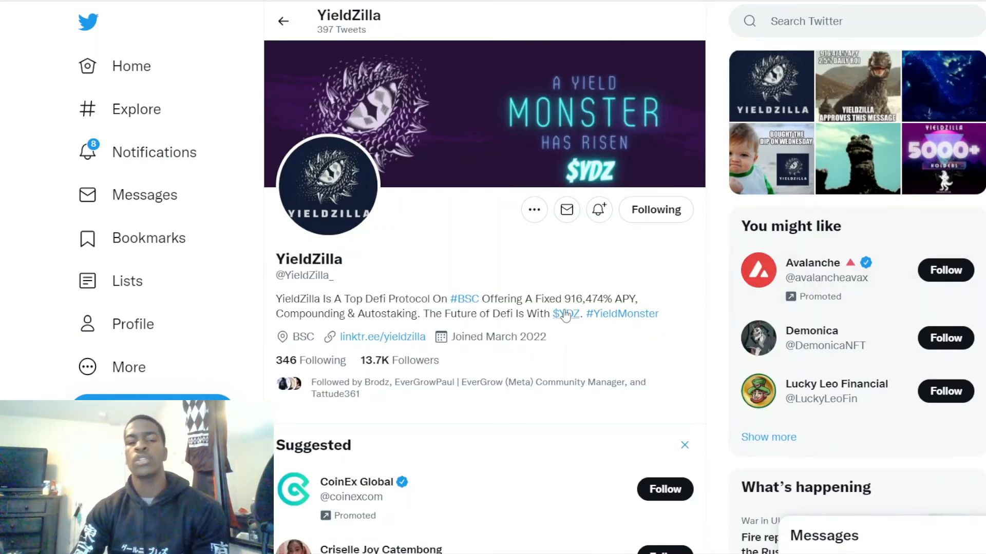
pyautogui.moveTo(971, 163)
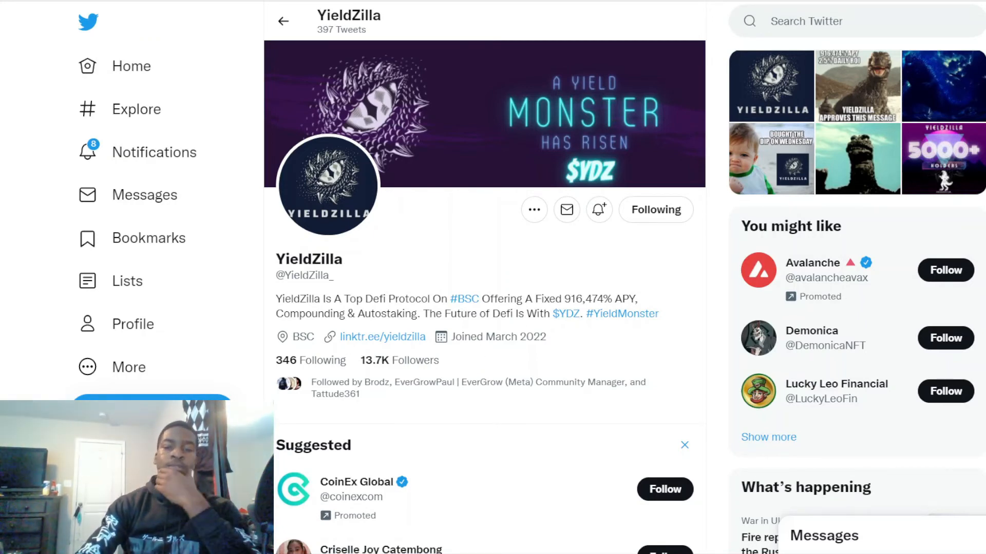
pyautogui.scroll(-3)
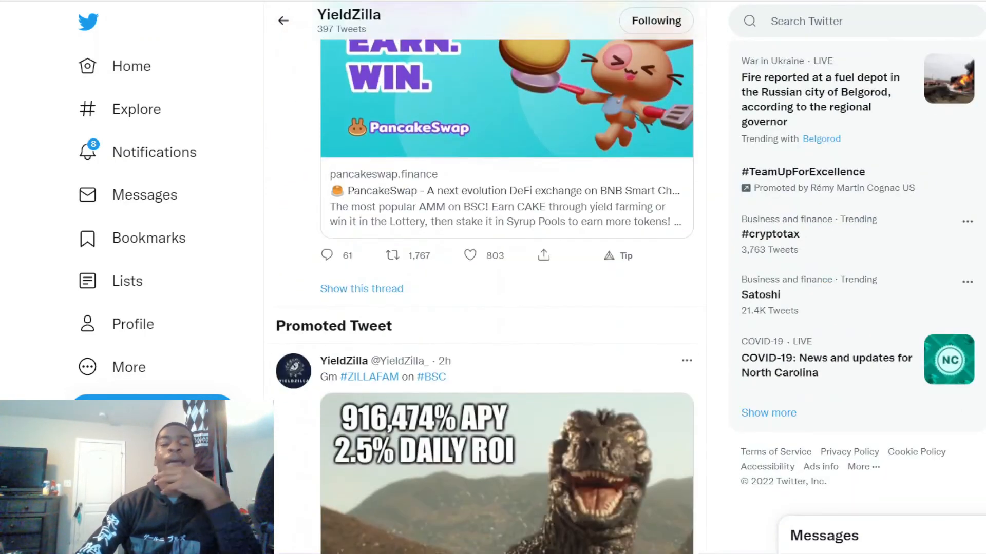
pyautogui.scroll(-3)
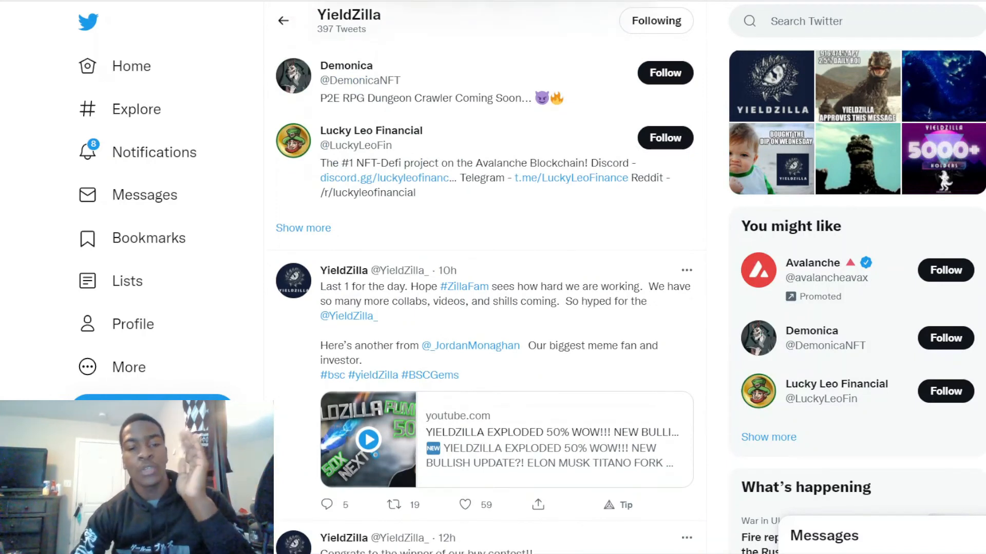
pyautogui.moveTo(952, 106)
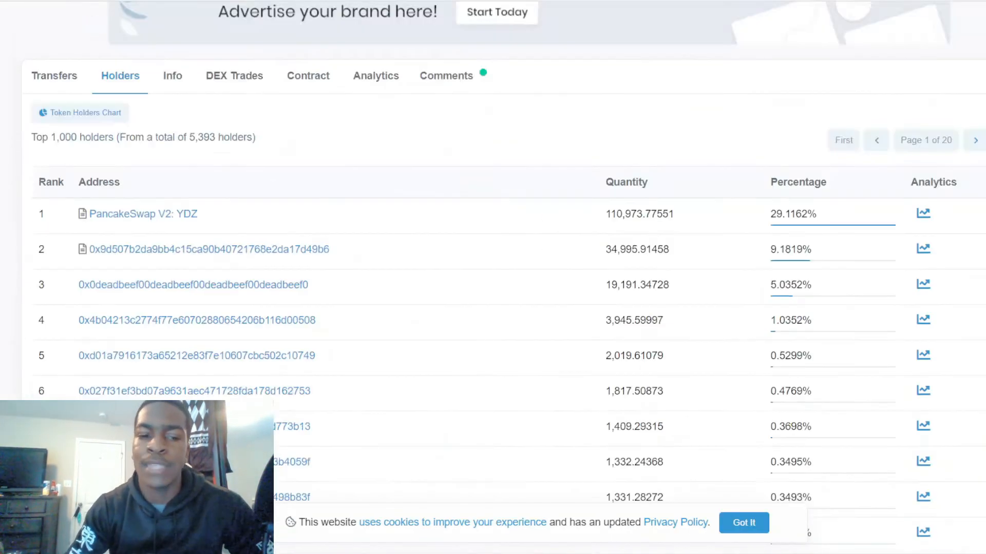
# Advance the YDZ holders list to page 2 of 20, showing ranks 51 to 100
pyautogui.scroll(-3)
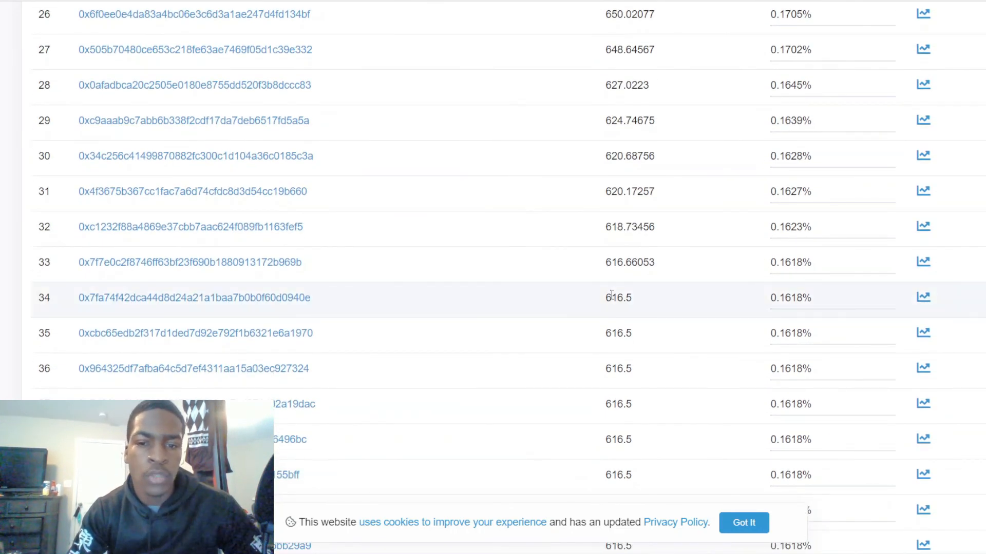
pyautogui.scroll(-3)
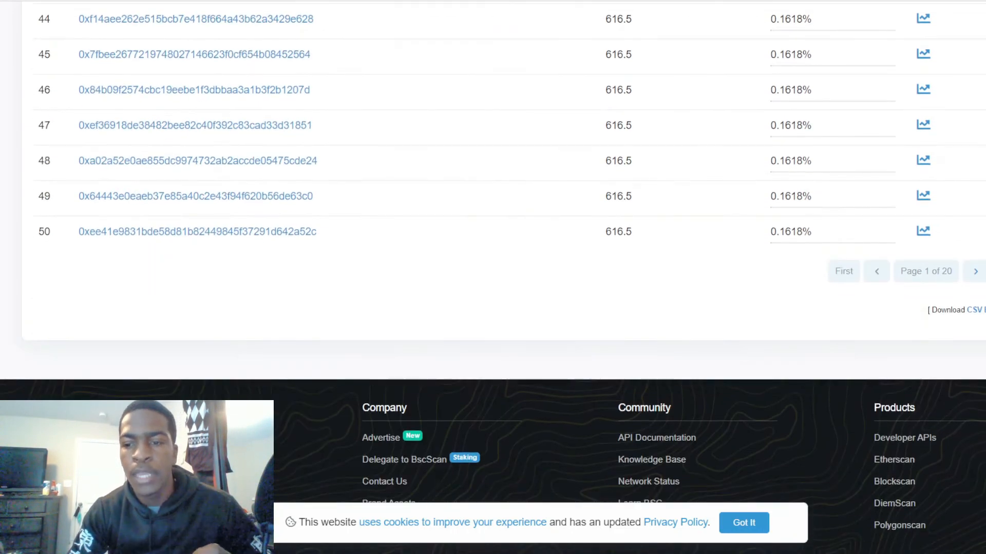
pyautogui.click(975, 271)
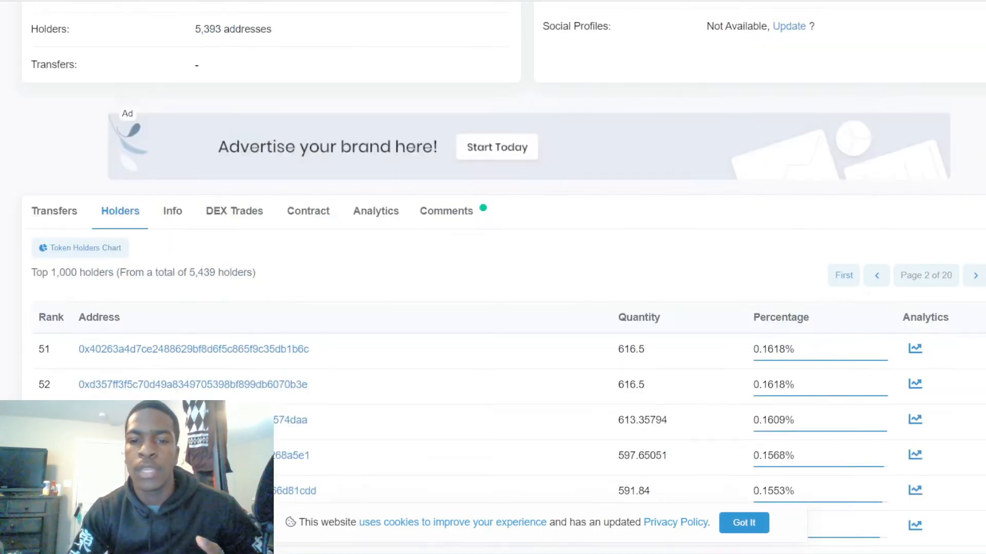
pyautogui.scroll(-3)
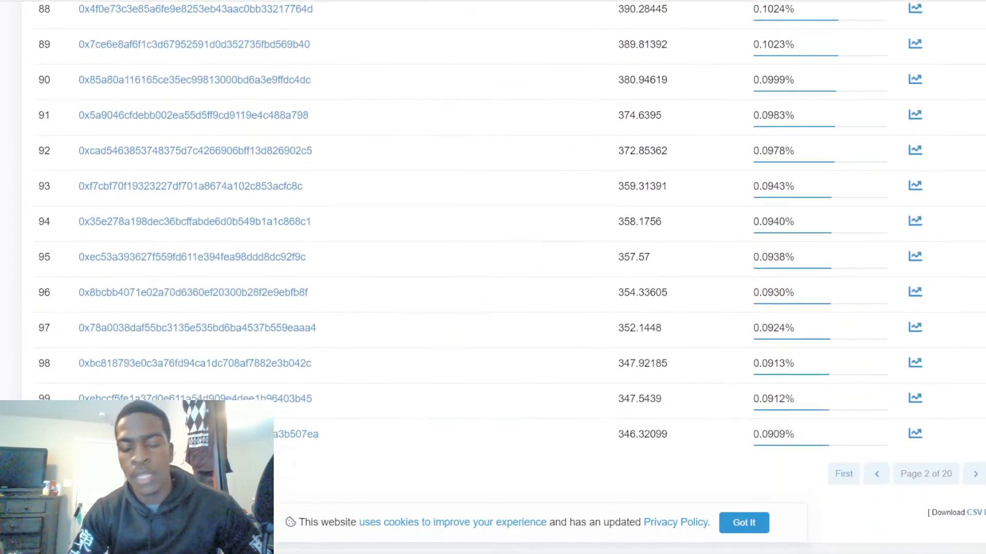
pyautogui.scroll(3)
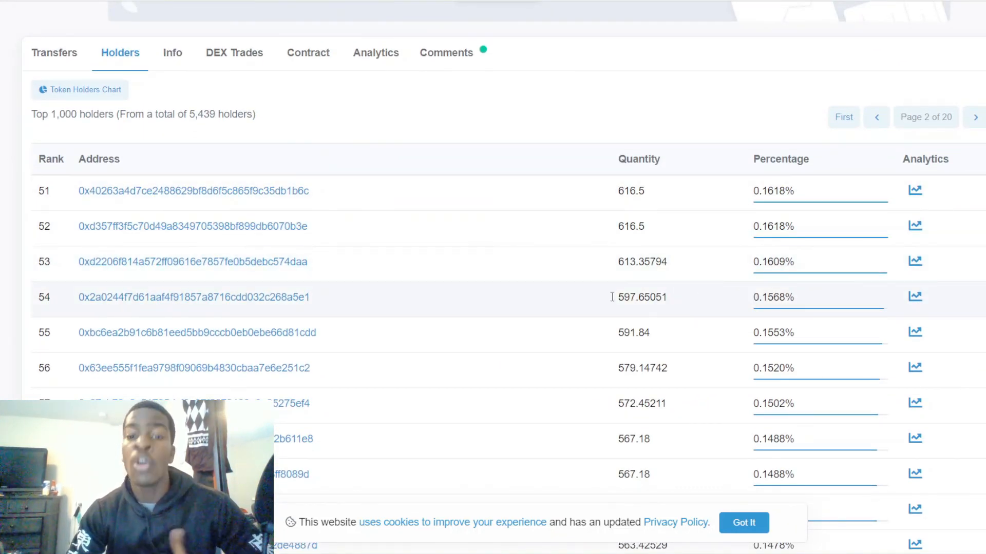
pyautogui.moveTo(632, 315)
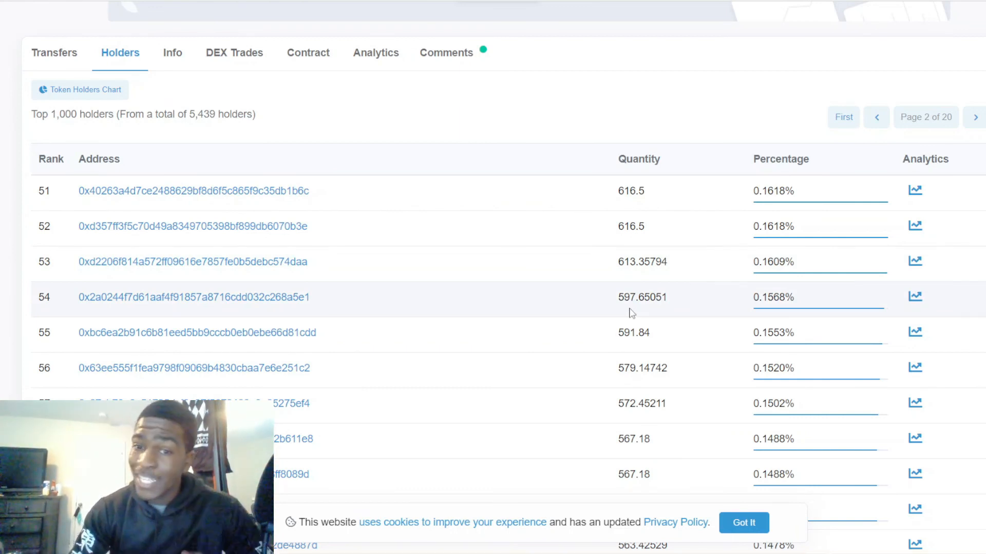